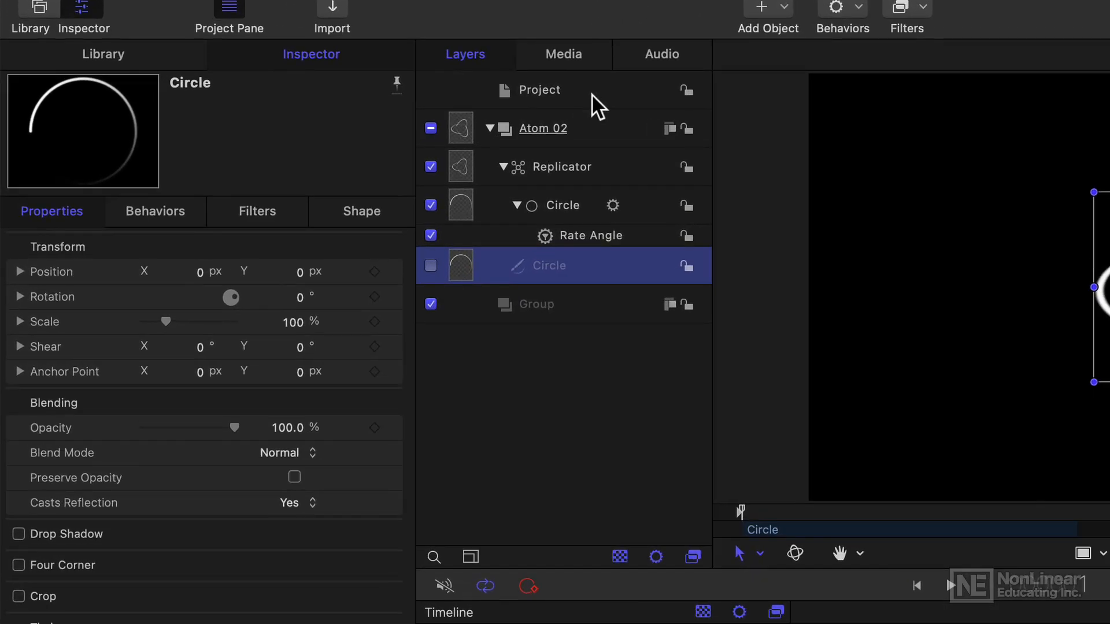
# - Show the project's general properties: Broadcast HD 1080, 1920 by 1080, 29.97 fps
pyautogui.click(538, 90)
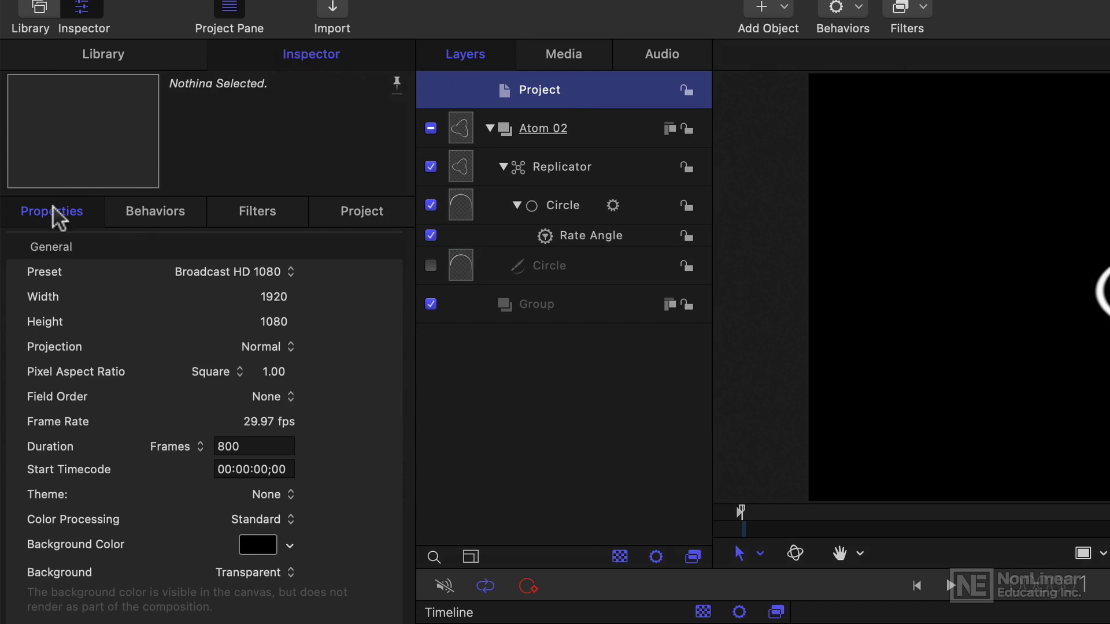
pyautogui.moveTo(235, 416)
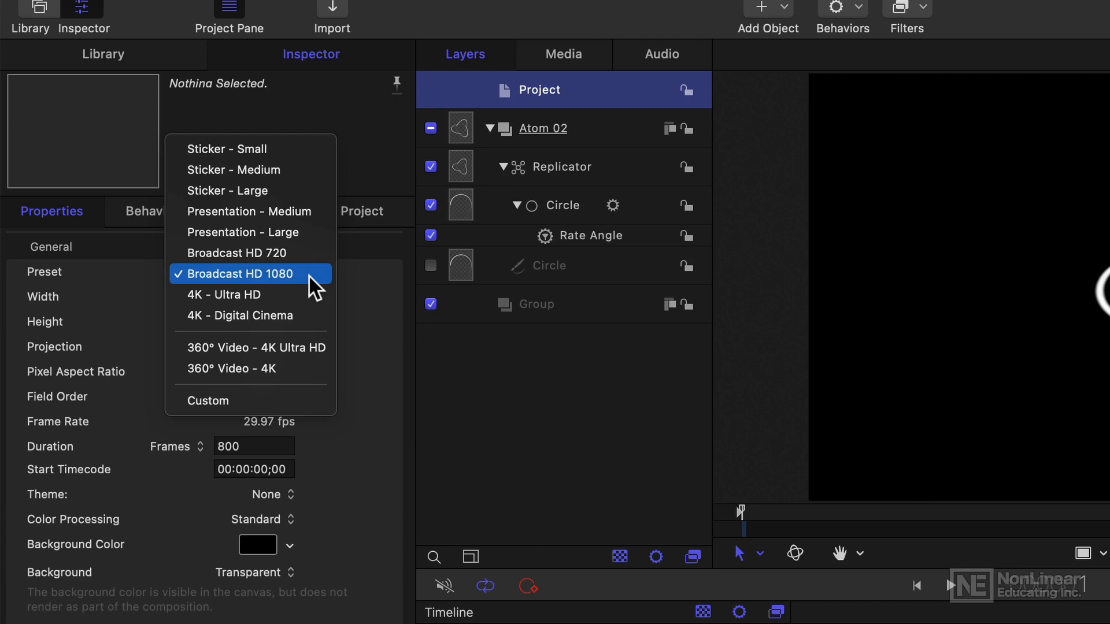
pyautogui.moveTo(248, 295)
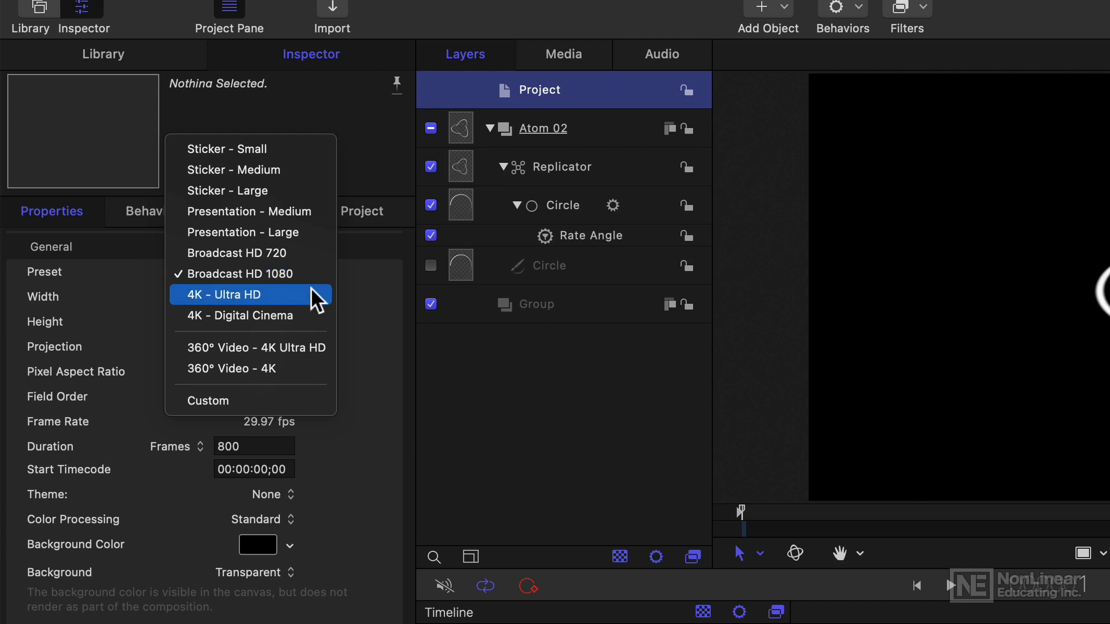
# - Switch the project preset to 4K Ultra HD, then 360° Video 4K (4096 by 2160)
pyautogui.click(224, 295)
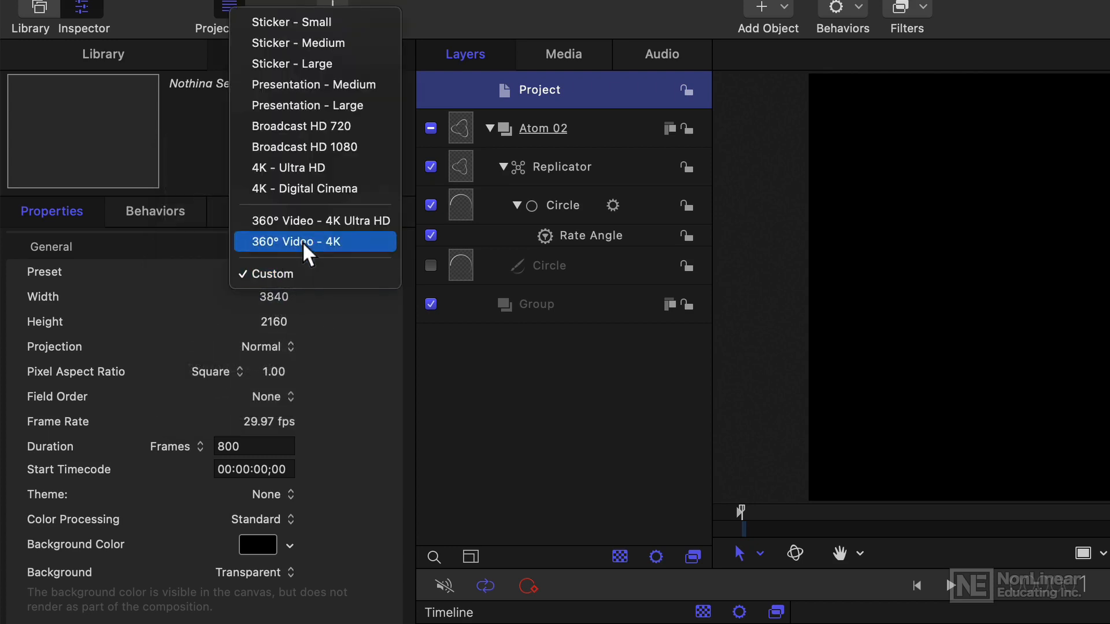
pyautogui.click(314, 242)
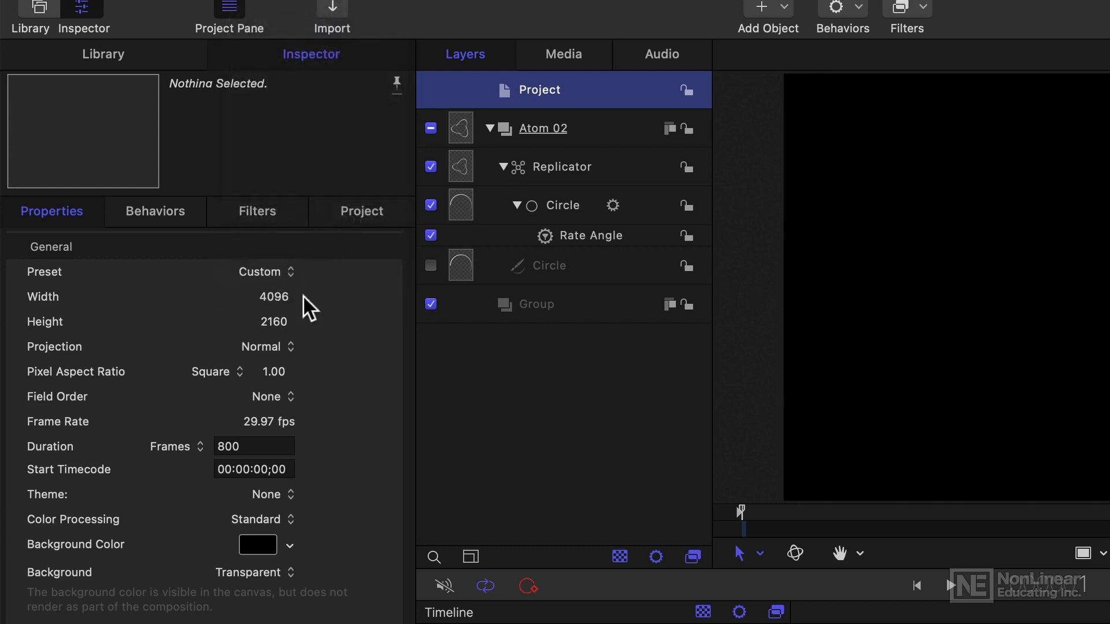
pyautogui.click(266, 272)
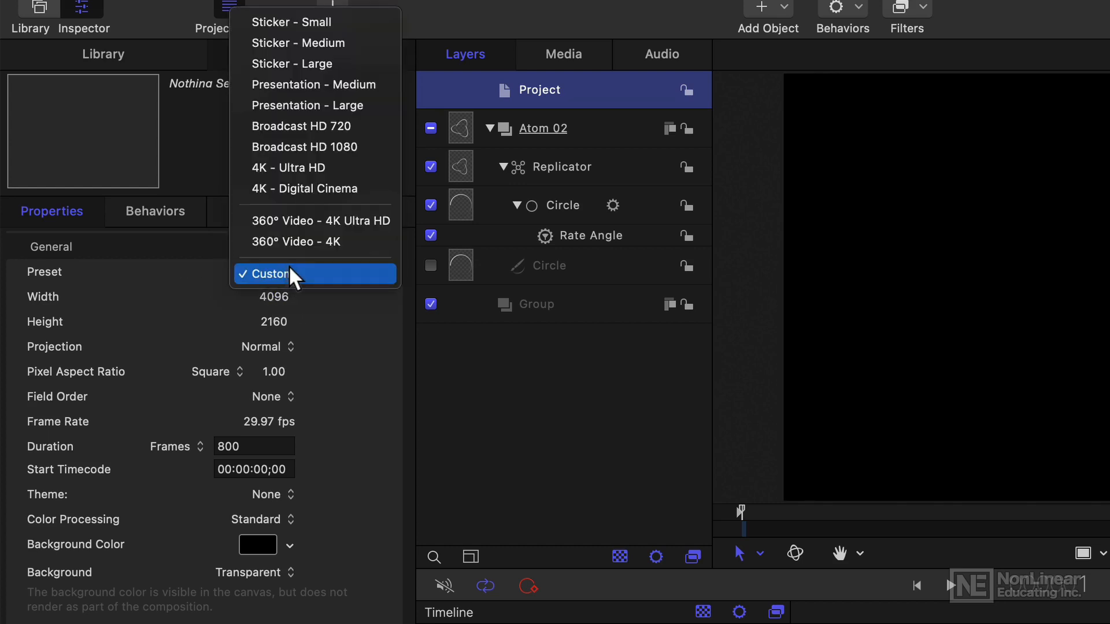
pyautogui.moveTo(326, 205)
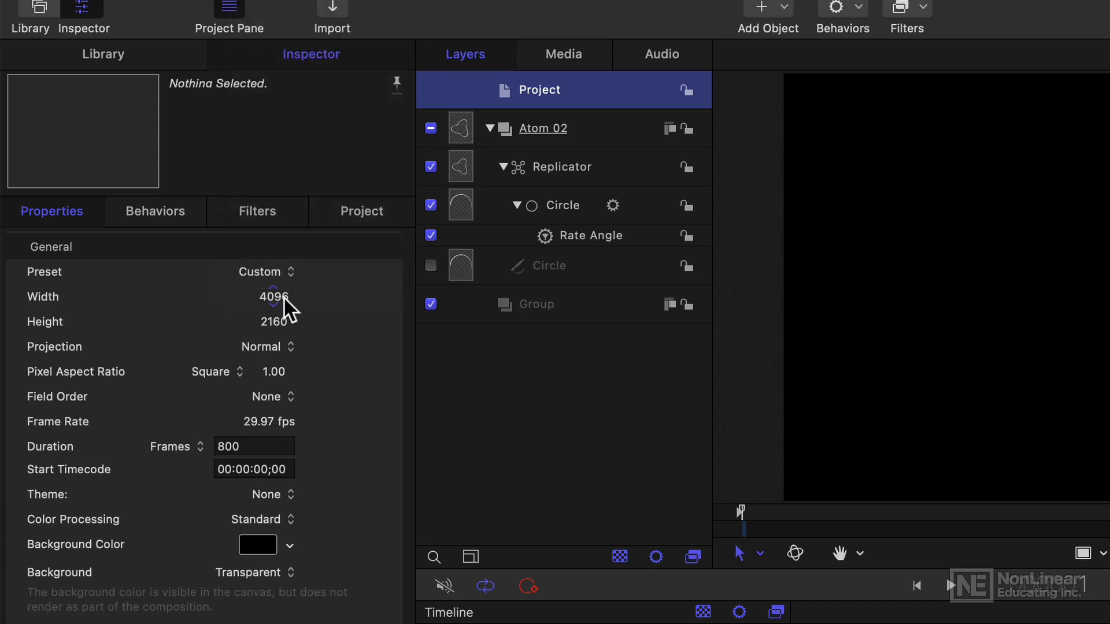
# - Set the project width to 15000 pixels, keeping height at 2160
pyautogui.click(275, 297)
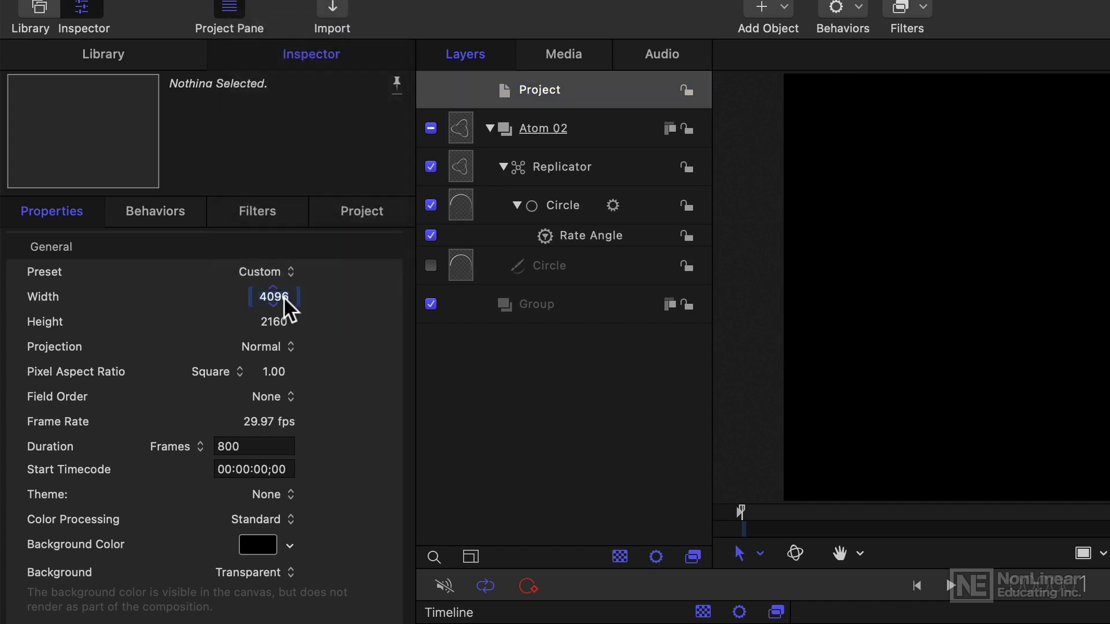
pyautogui.write('15000')
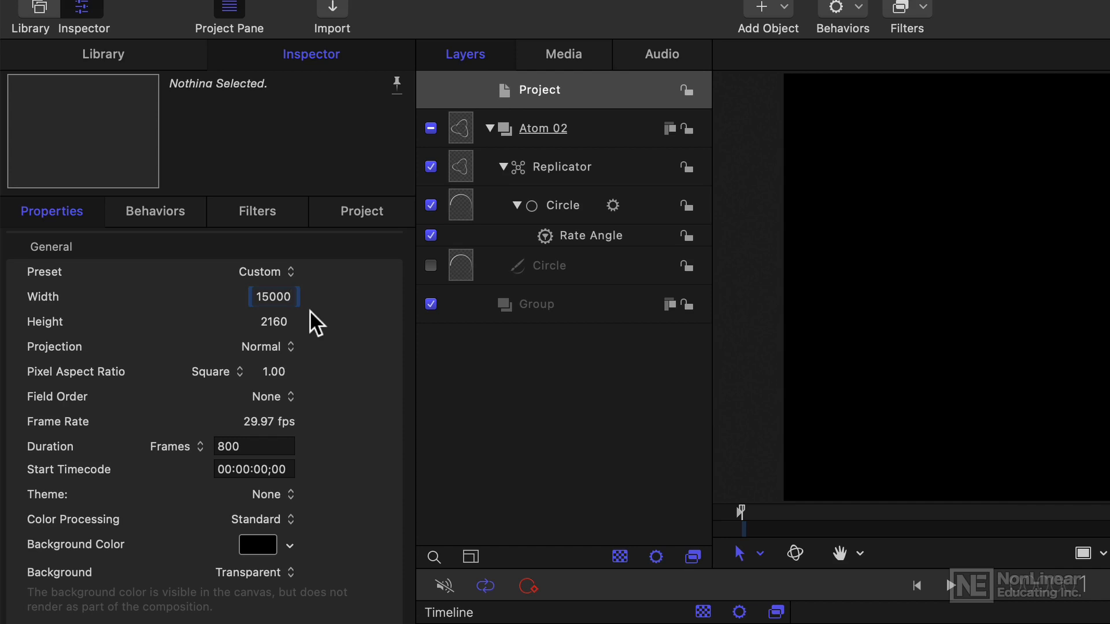
pyautogui.moveTo(323, 333)
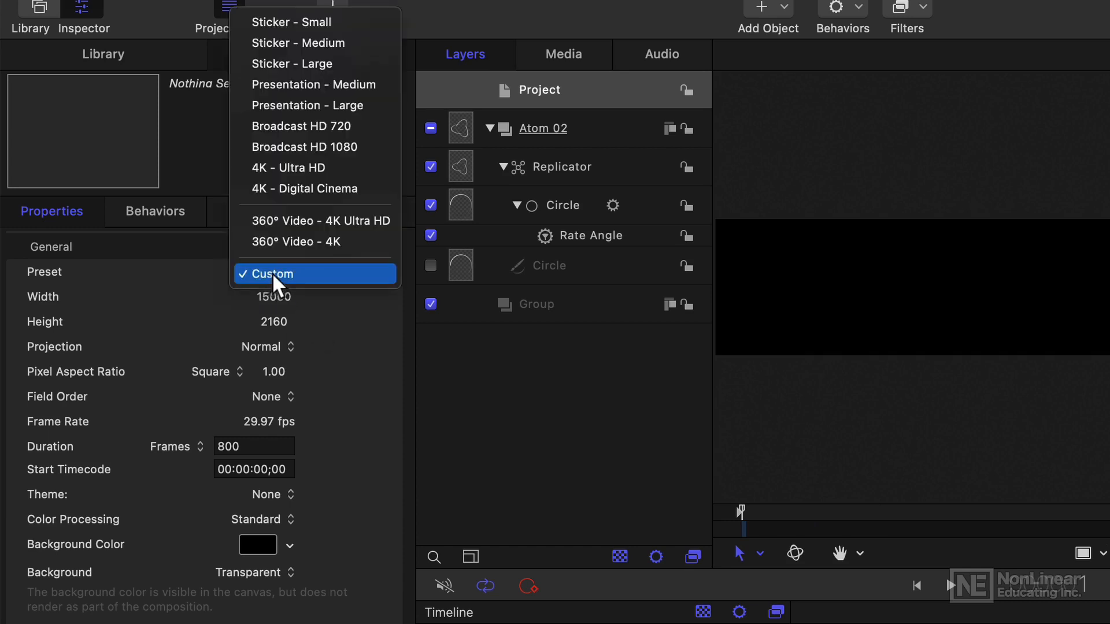
pyautogui.moveTo(304, 147)
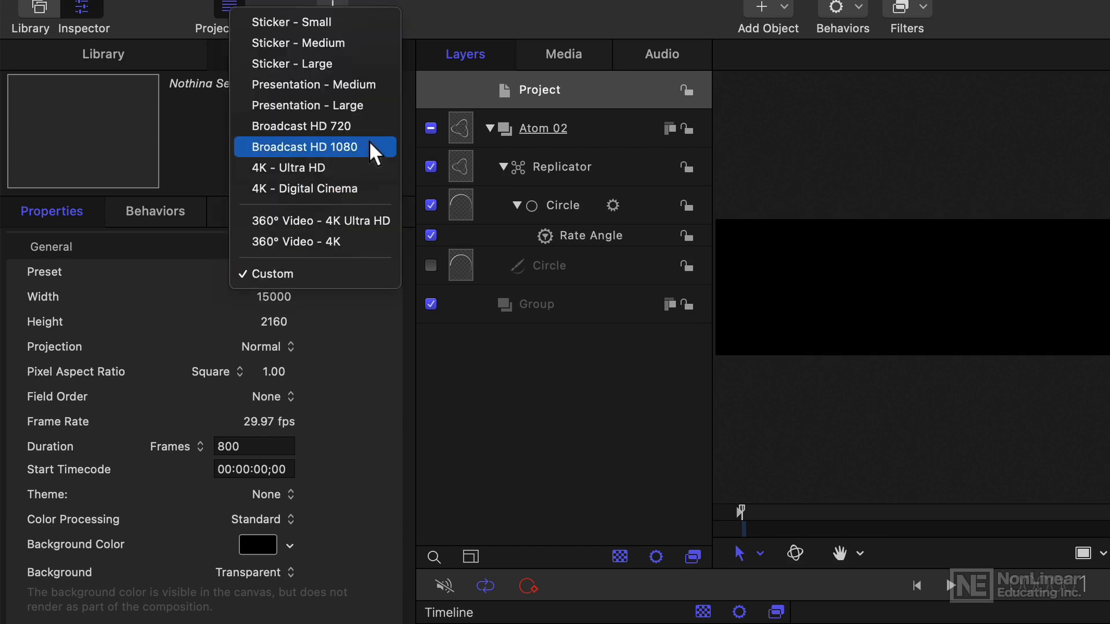
# - Return the project to the Broadcast HD 1080 preset at 1920 by 1080
pyautogui.click(304, 147)
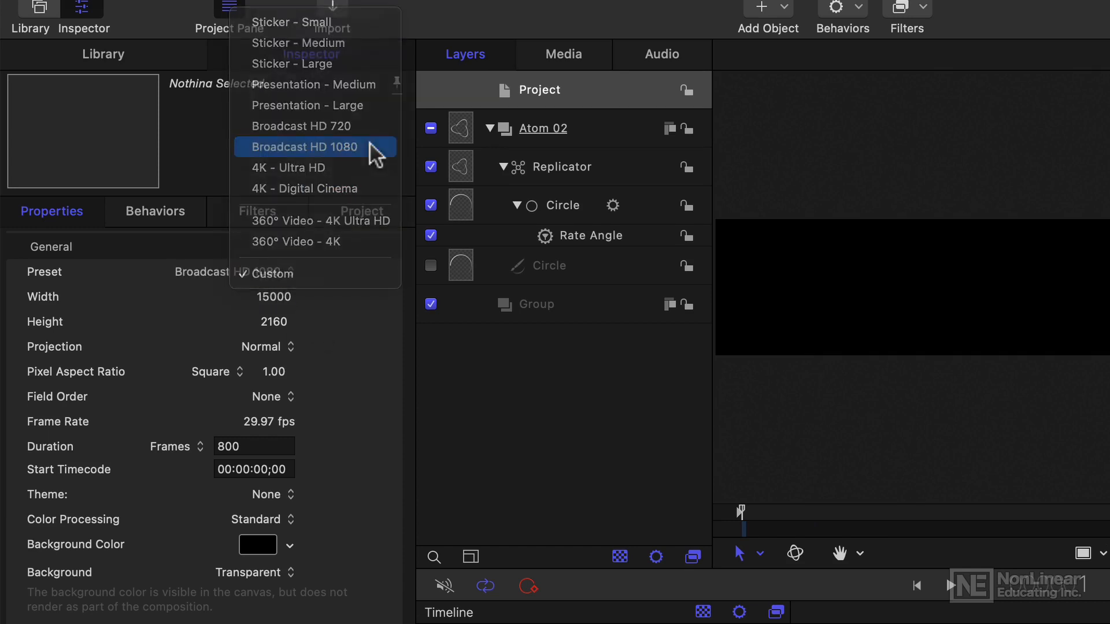
pyautogui.click(305, 147)
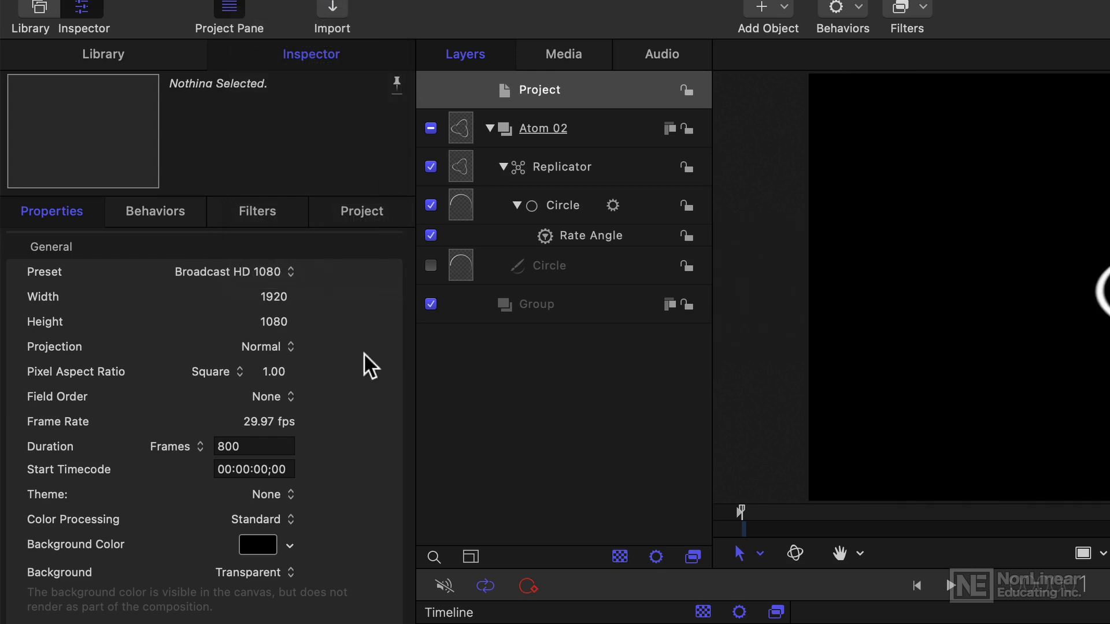
pyautogui.moveTo(262, 434)
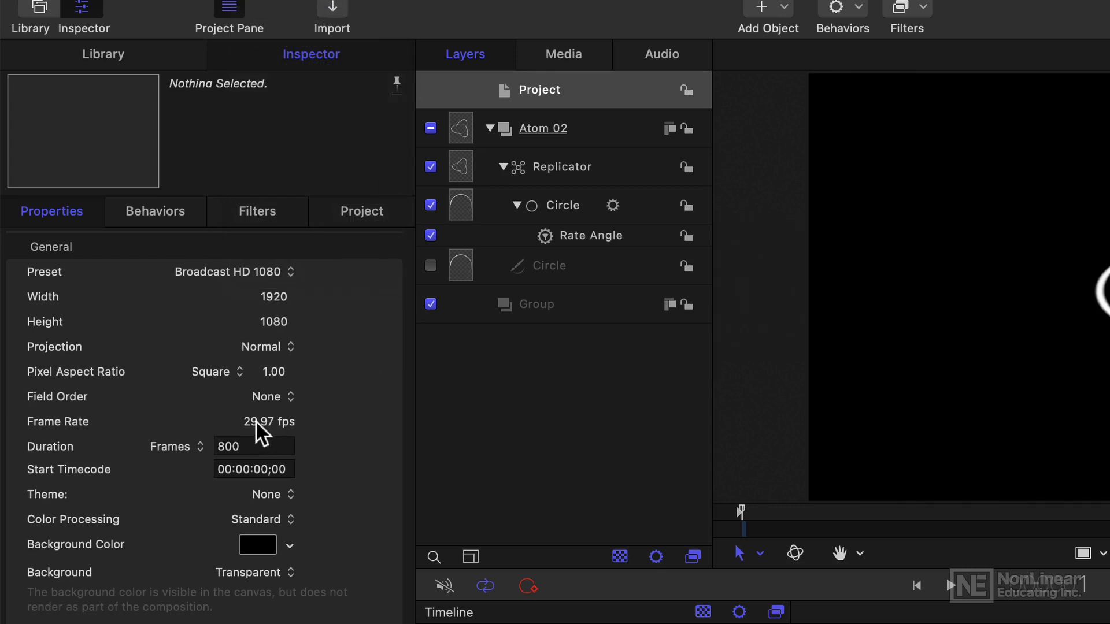
pyautogui.moveTo(253, 432)
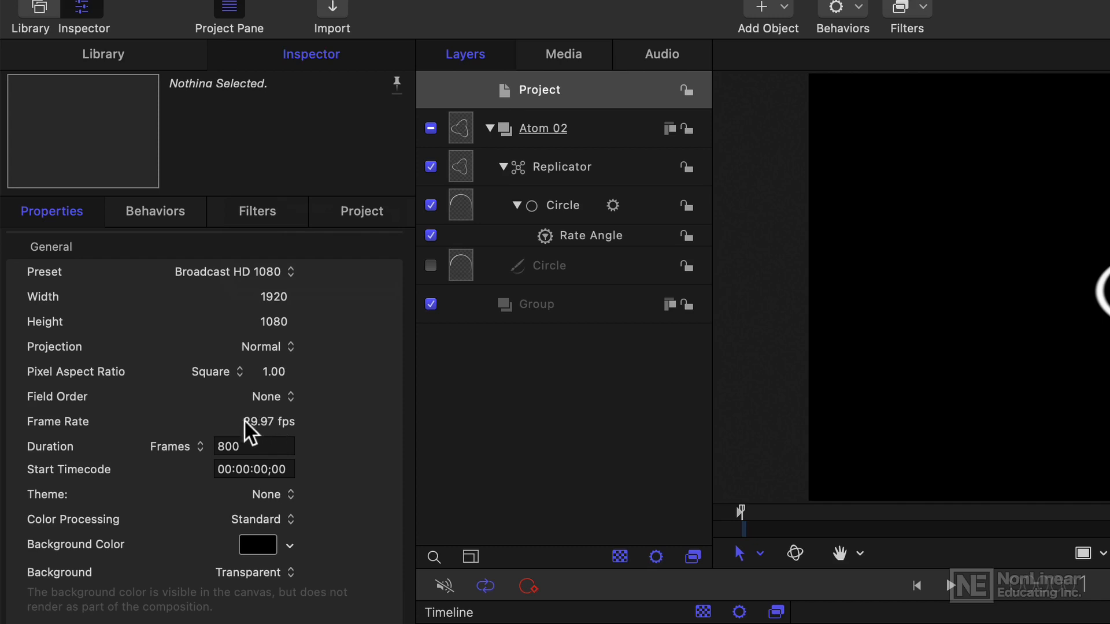
pyautogui.moveTo(286, 426)
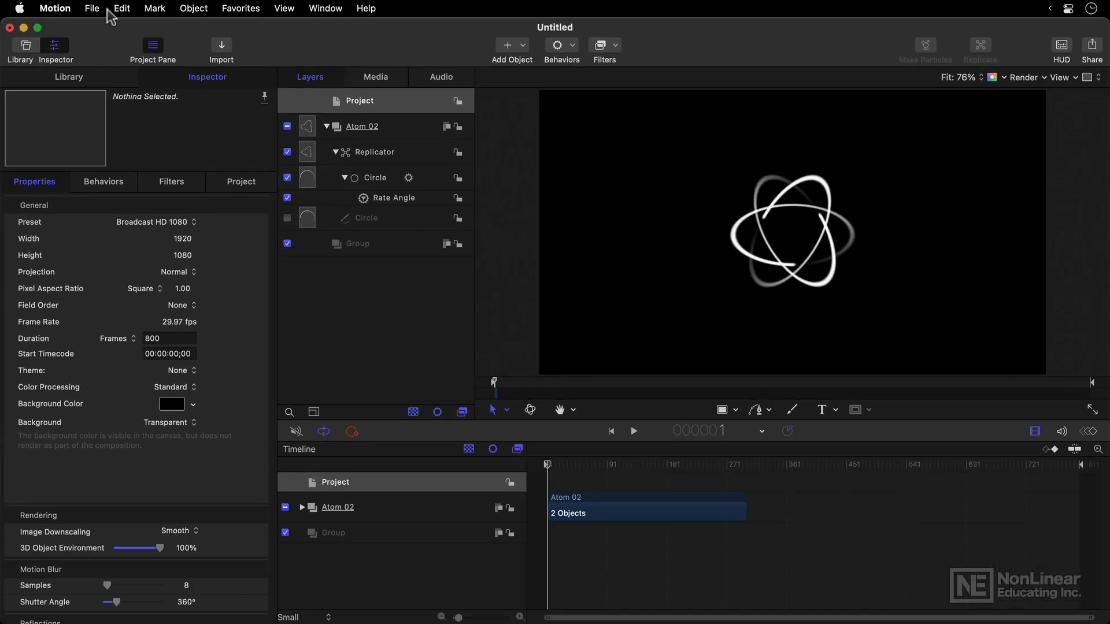
# - Start a new blank Motion Project from the Project Browser
pyautogui.click(91, 8)
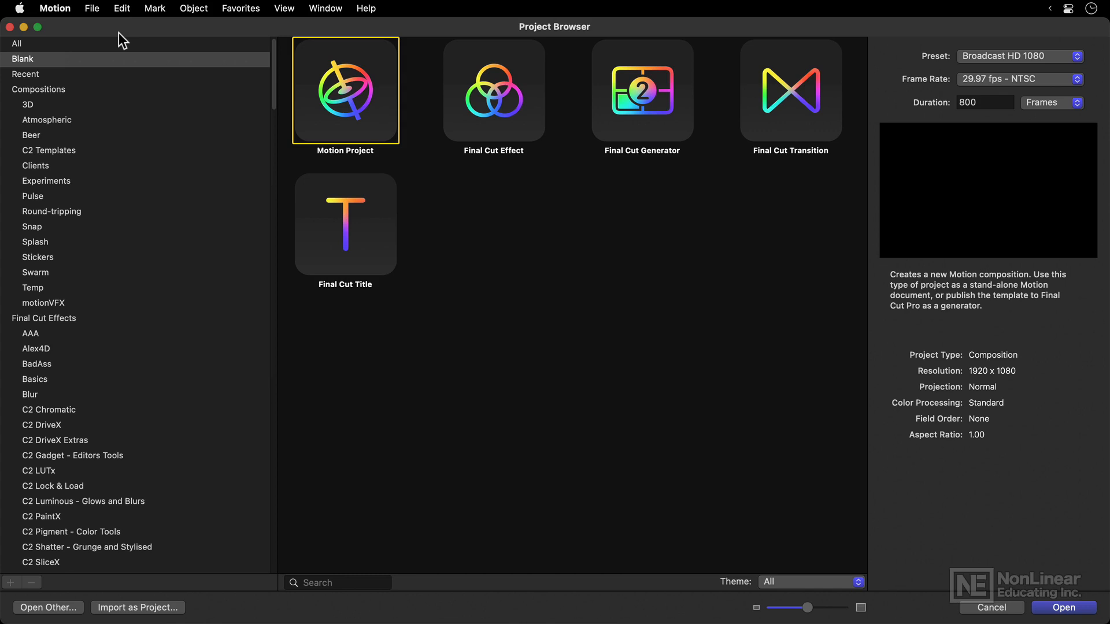
pyautogui.moveTo(379, 119)
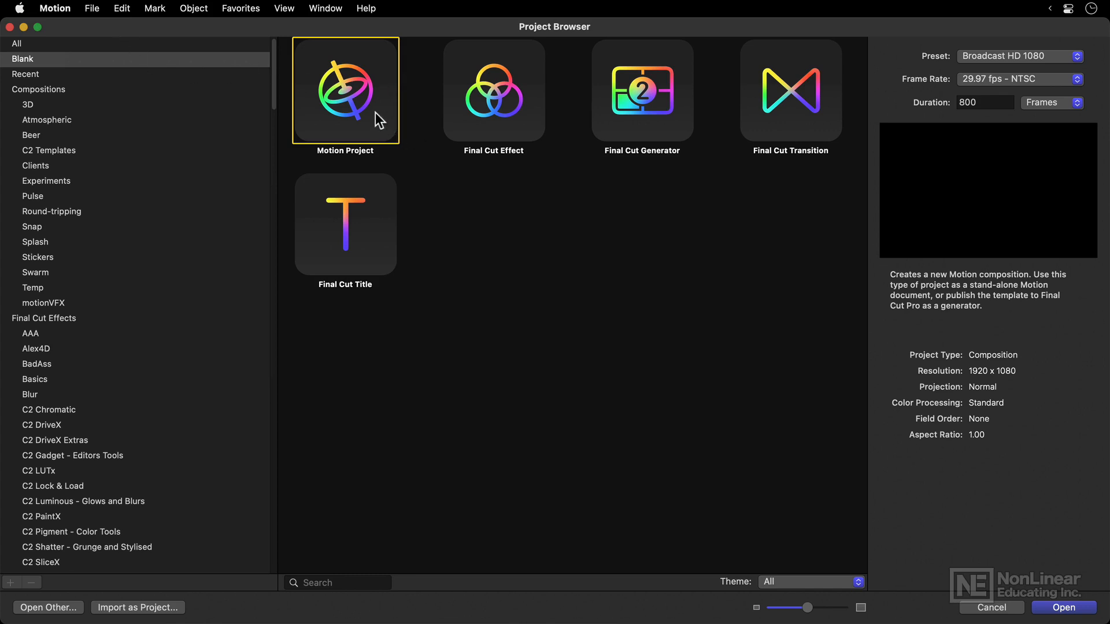
pyautogui.moveTo(382, 131)
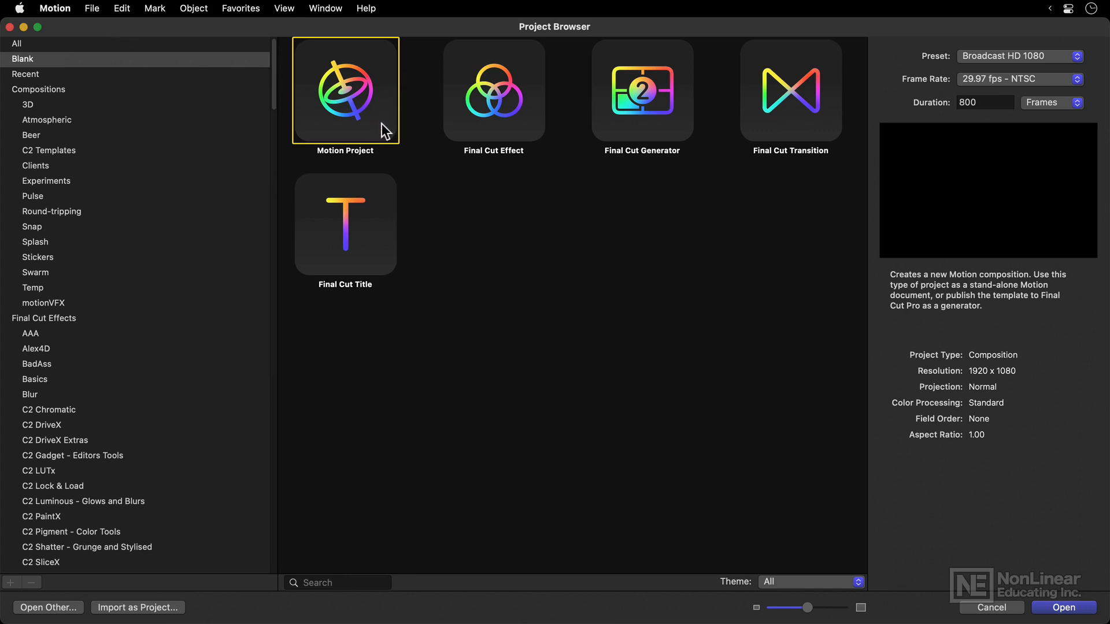
# - Set the new project's frame rate to 25 fps
pyautogui.click(1020, 55)
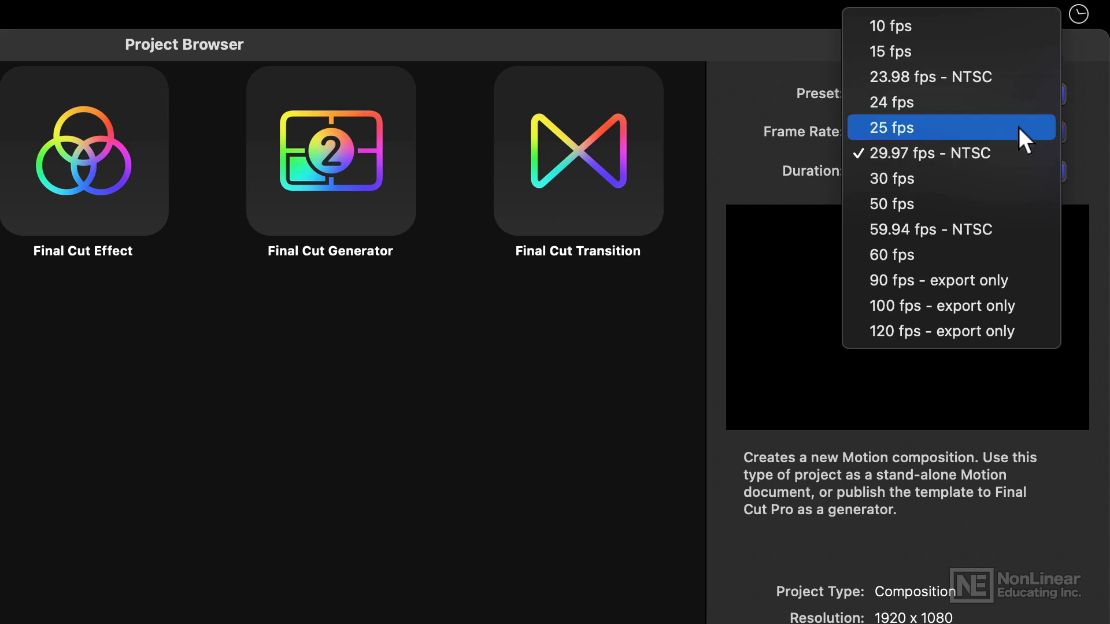
pyautogui.moveTo(1001, 136)
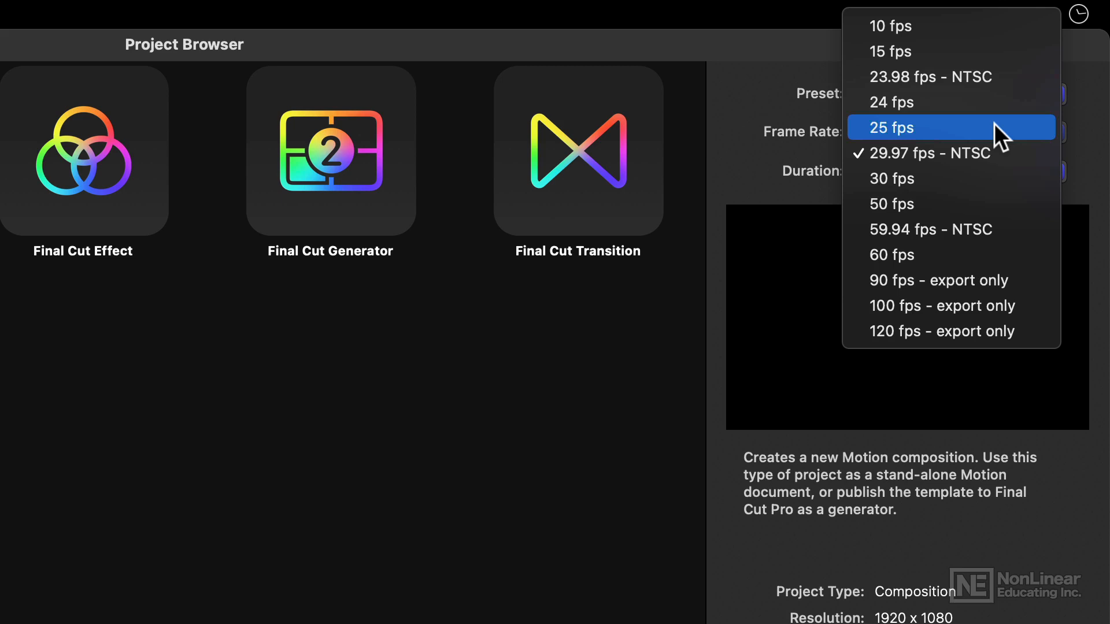
pyautogui.click(891, 127)
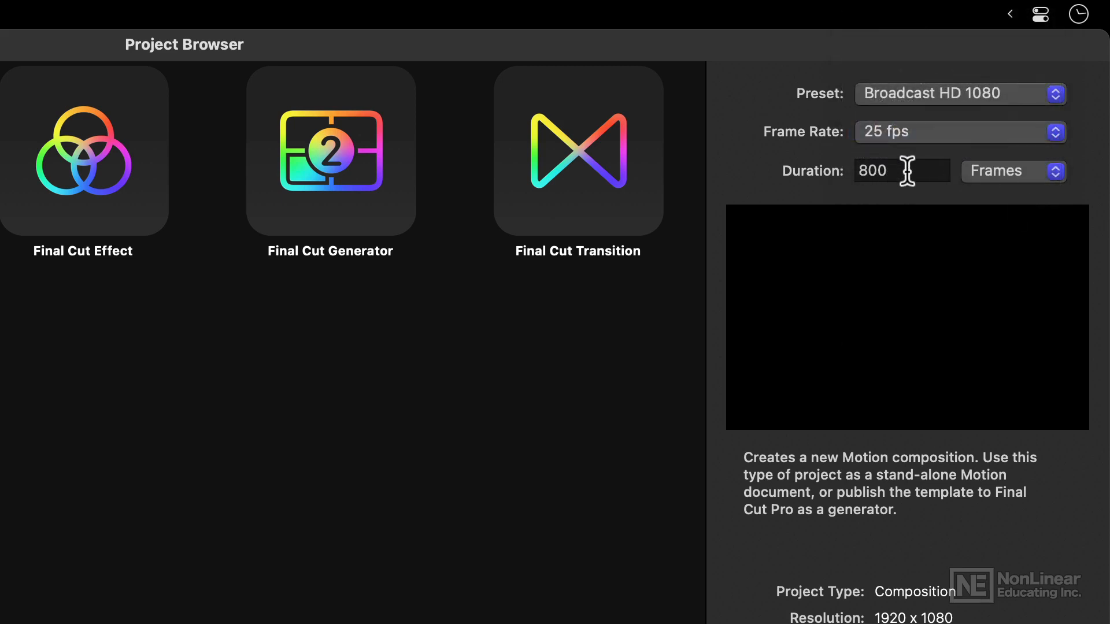
# - Measure the duration in seconds and set it to 15.0
pyautogui.click(1013, 172)
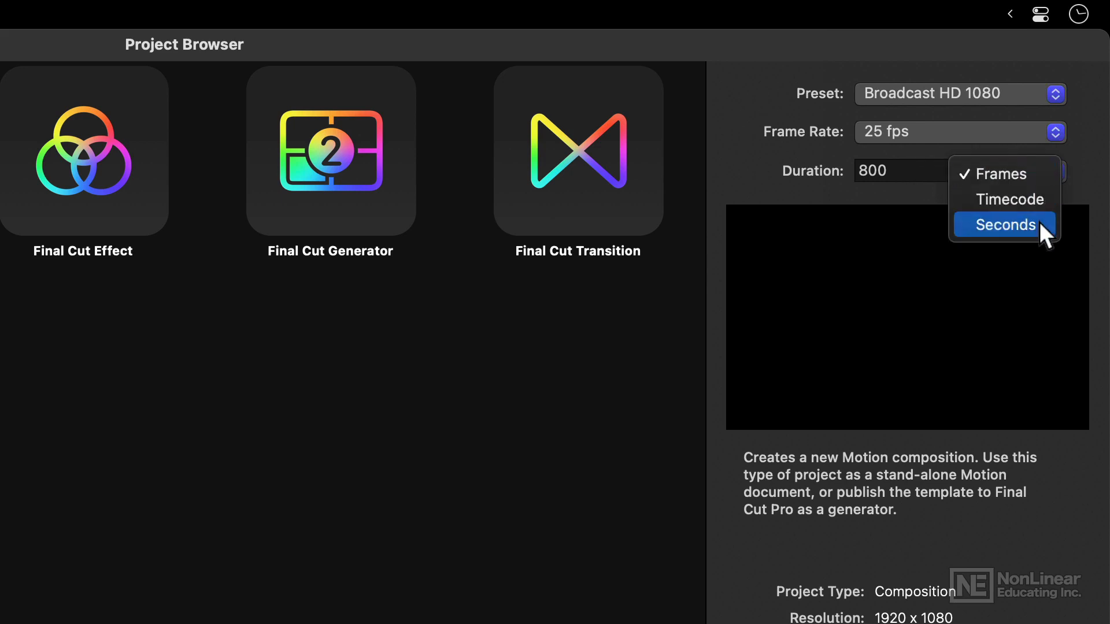
pyautogui.click(1003, 225)
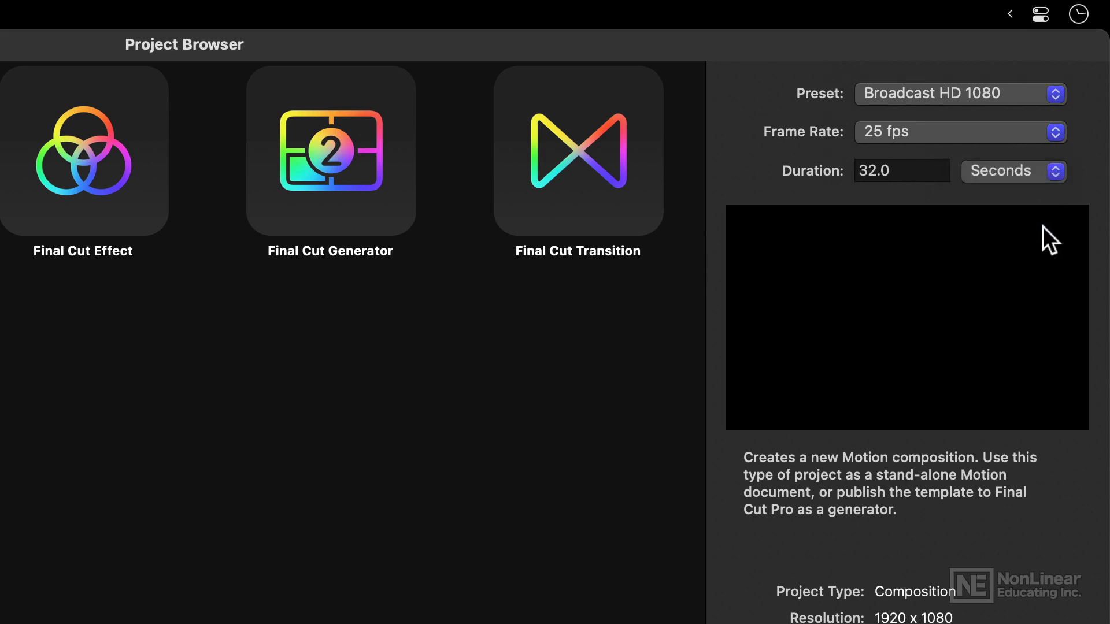
pyautogui.click(902, 172)
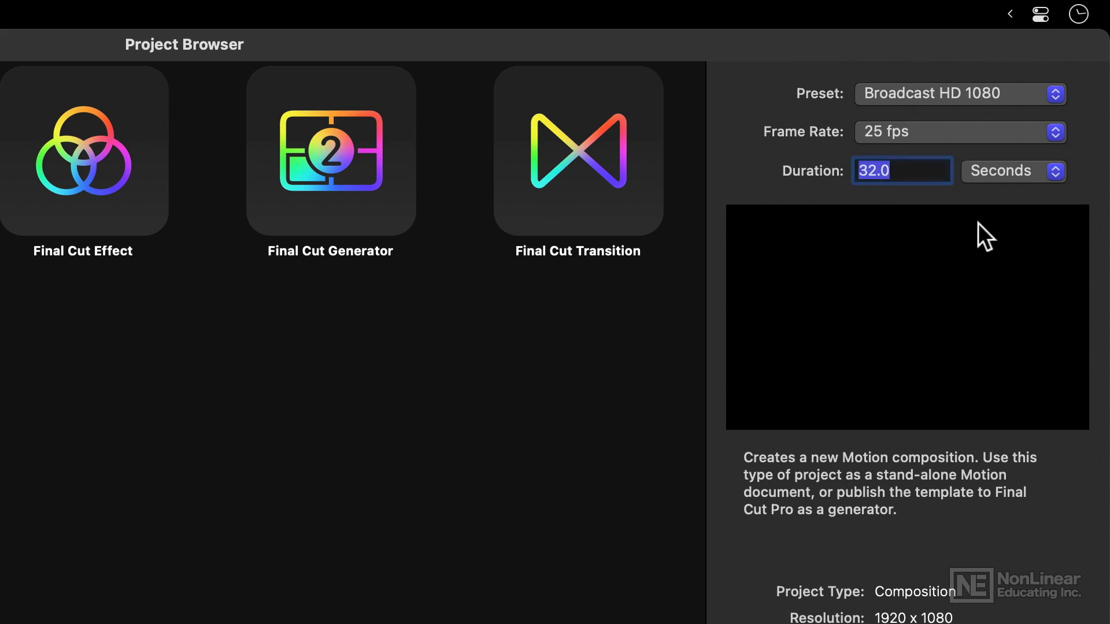
pyautogui.write('15')
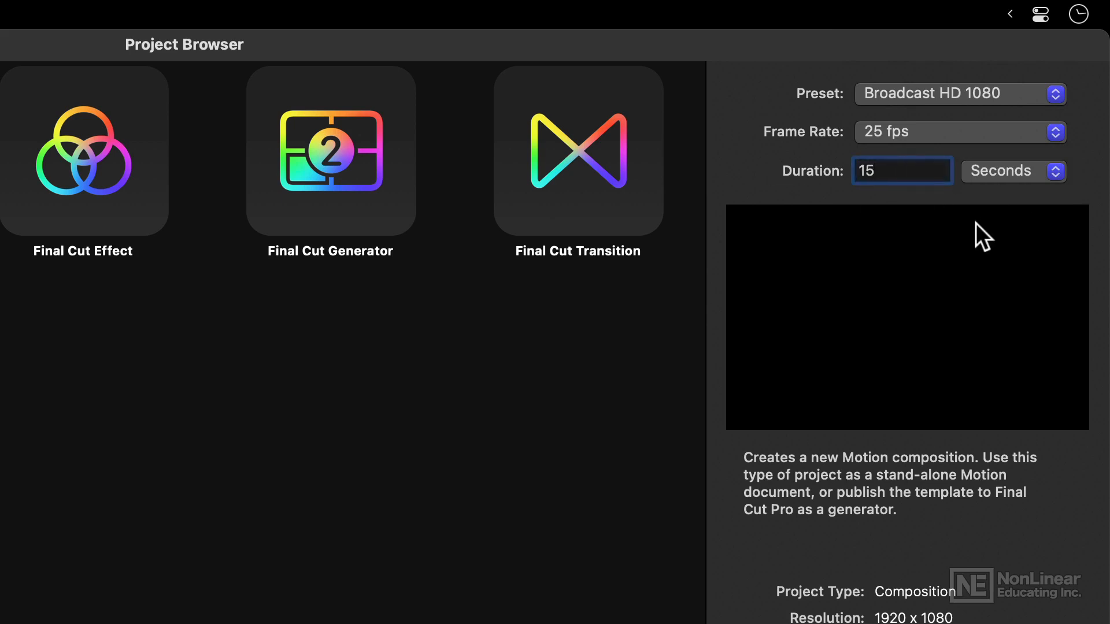
pyautogui.click(902, 171)
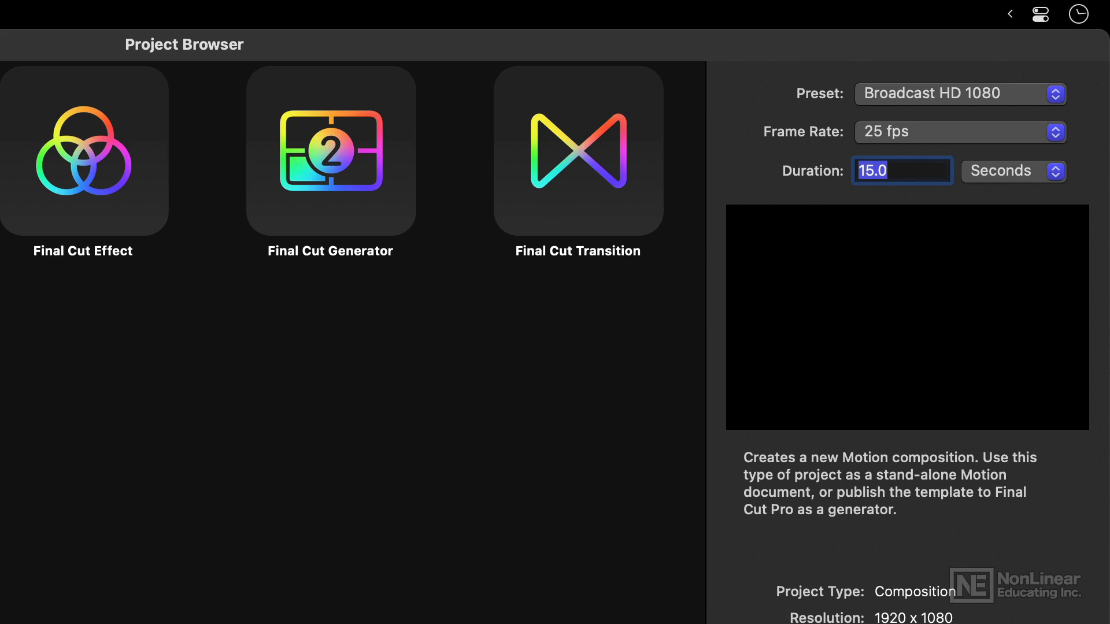
pyautogui.moveTo(956, 214)
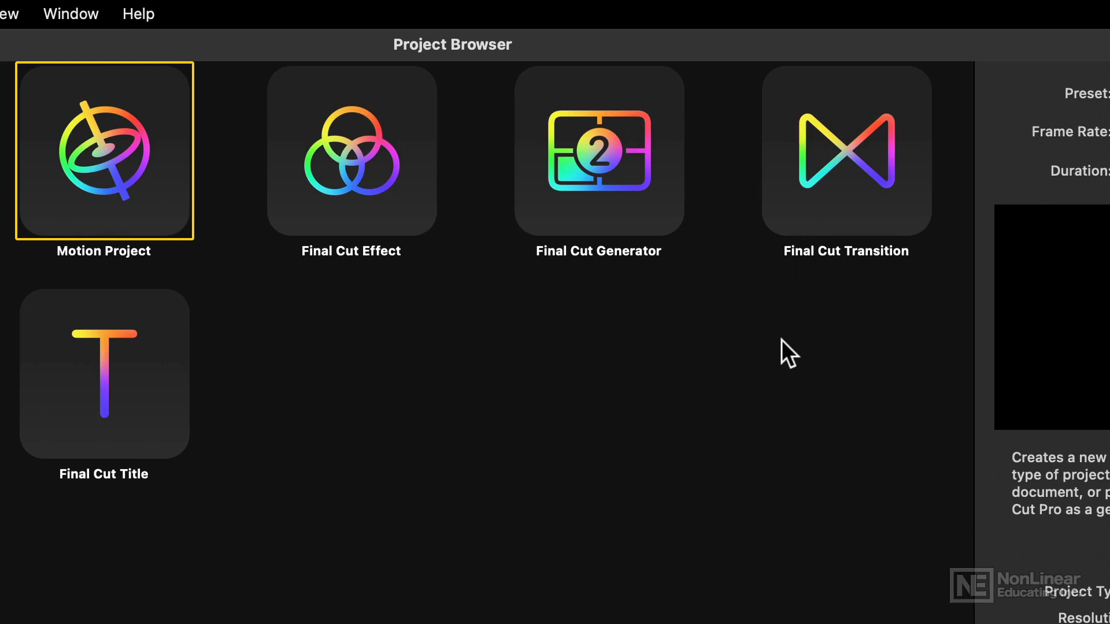
pyautogui.moveTo(170, 226)
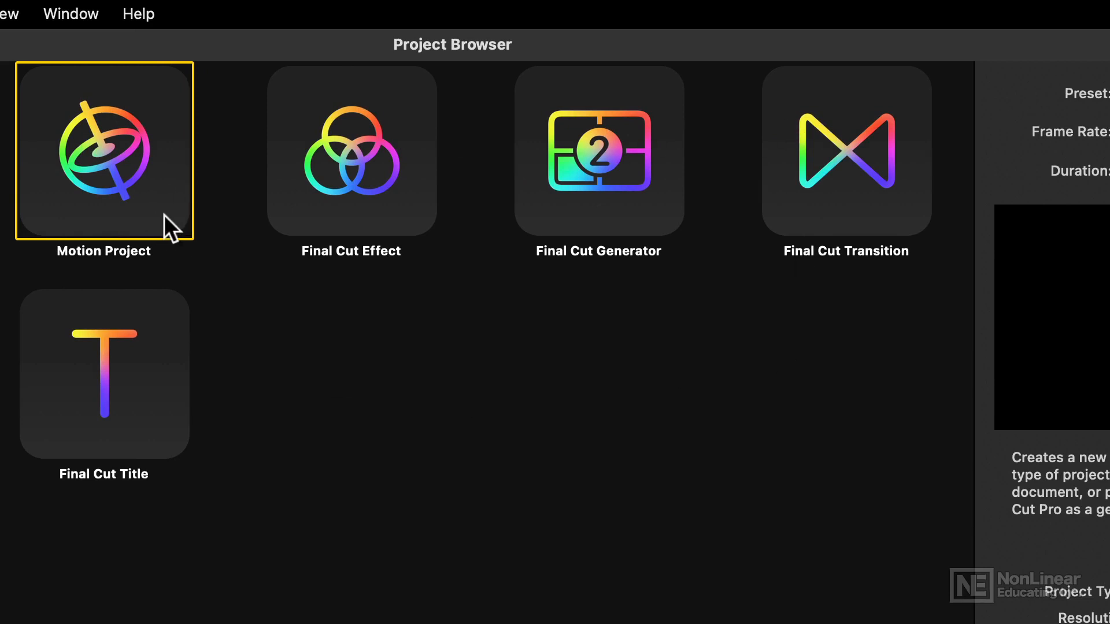
pyautogui.moveTo(666, 219)
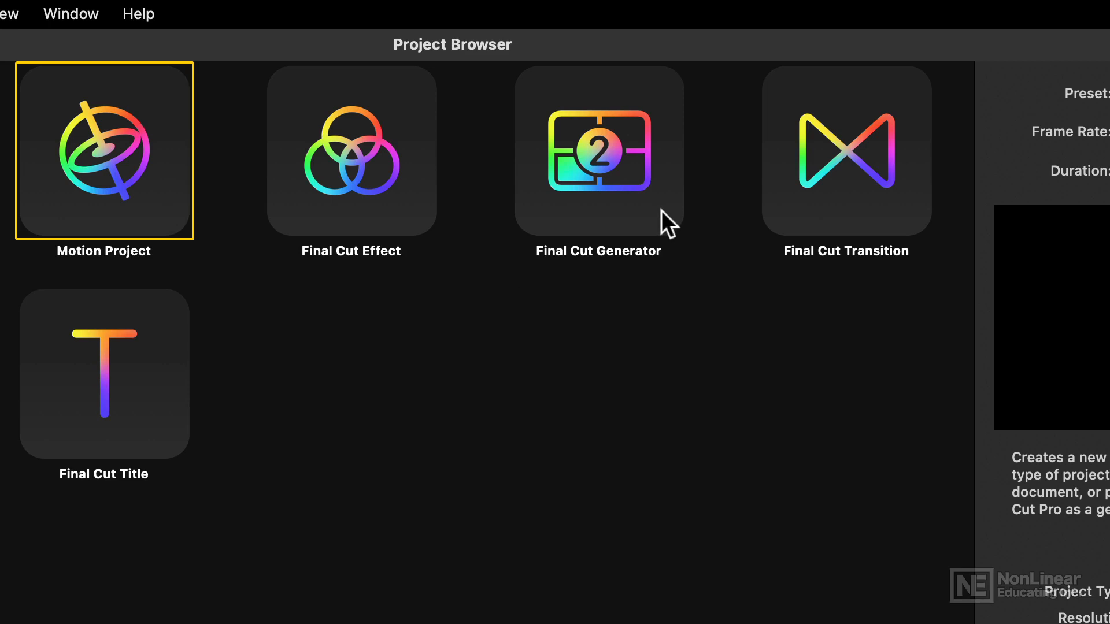
pyautogui.moveTo(162, 223)
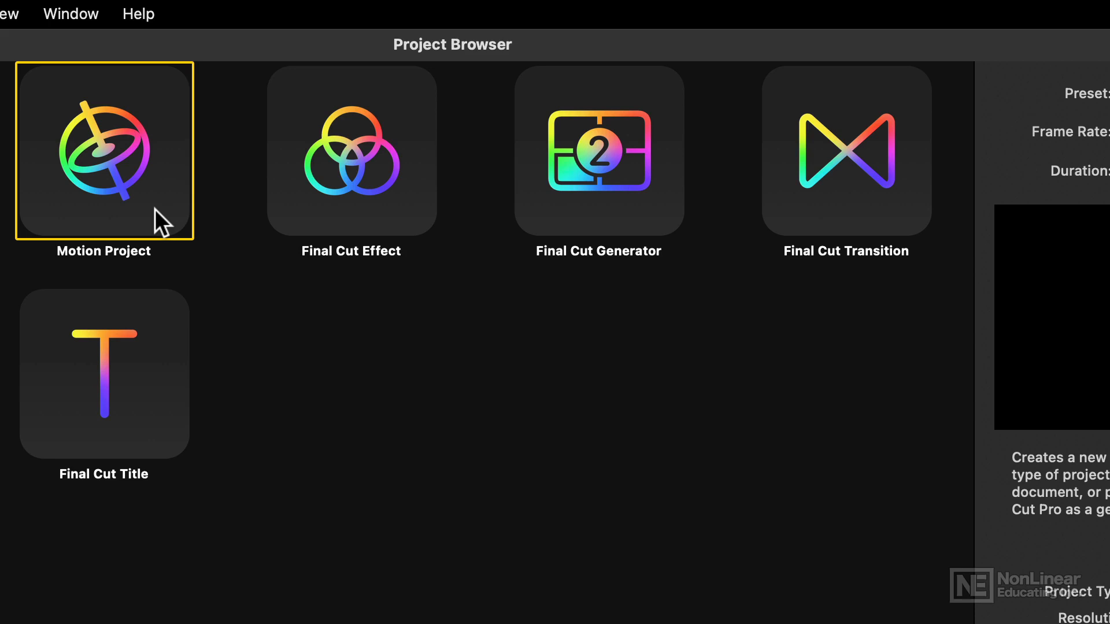
pyautogui.click(597, 150)
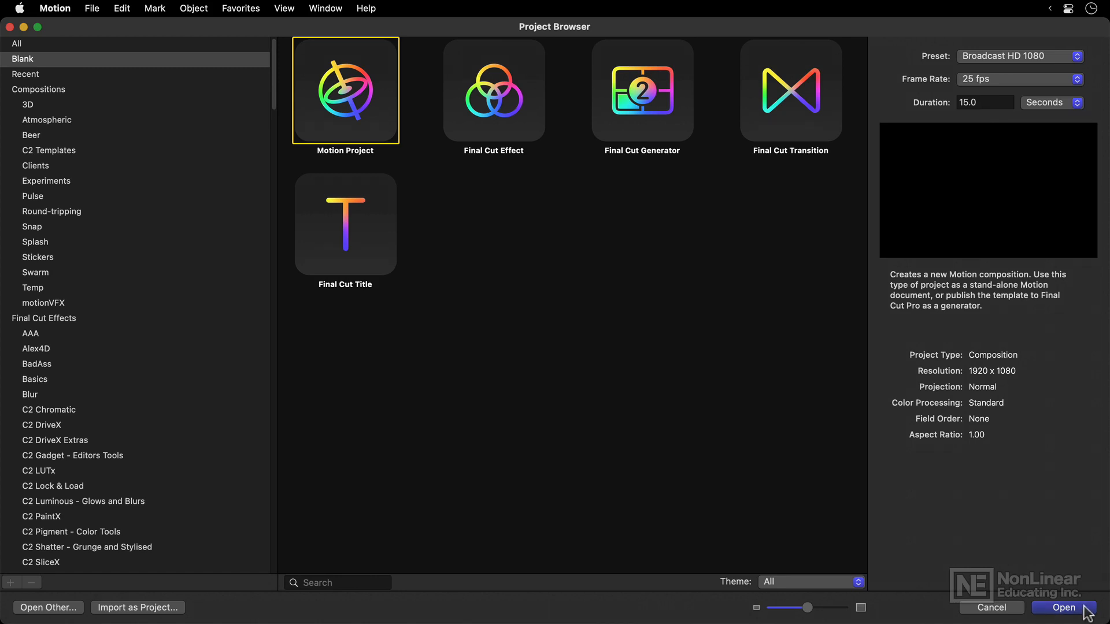
# - Create the new composition Untitled 2 with these settings
pyautogui.click(1061, 607)
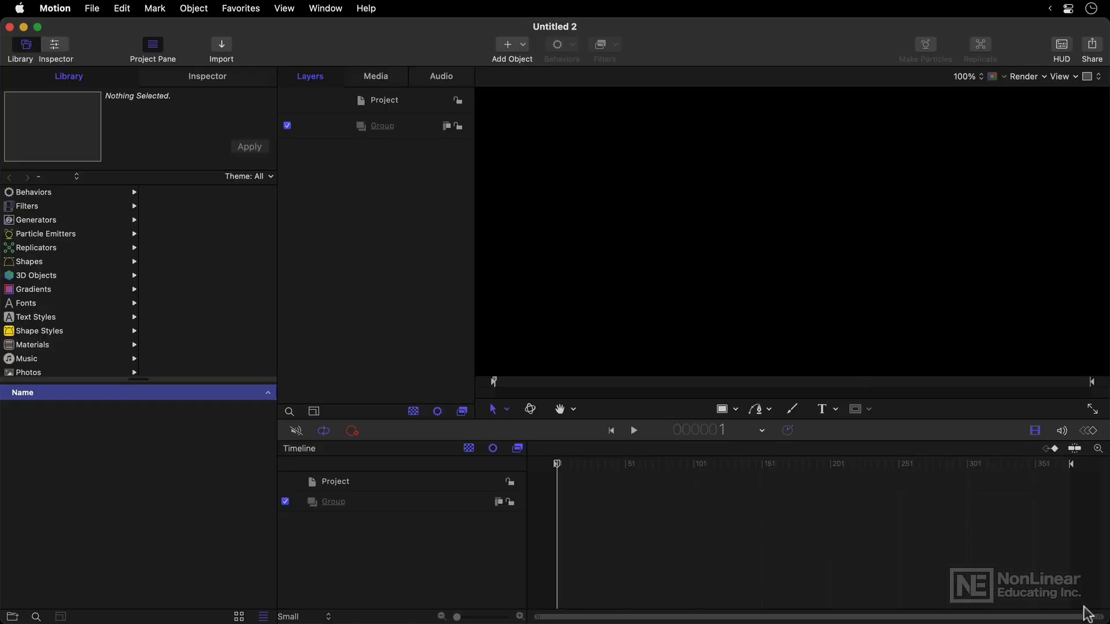
pyautogui.click(91, 8)
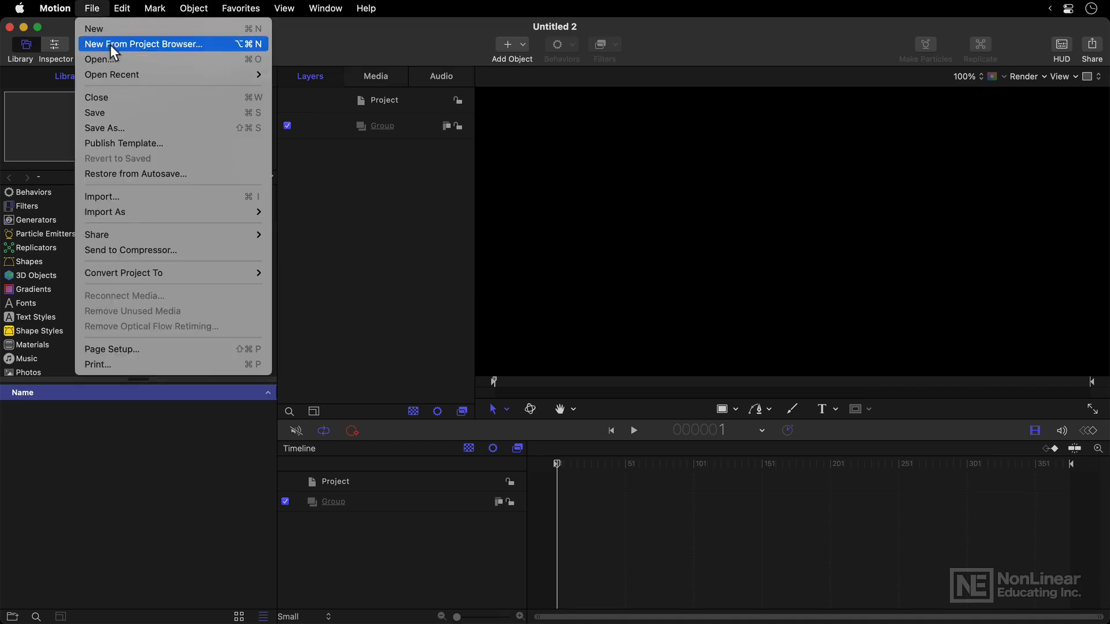
pyautogui.moveTo(163, 131)
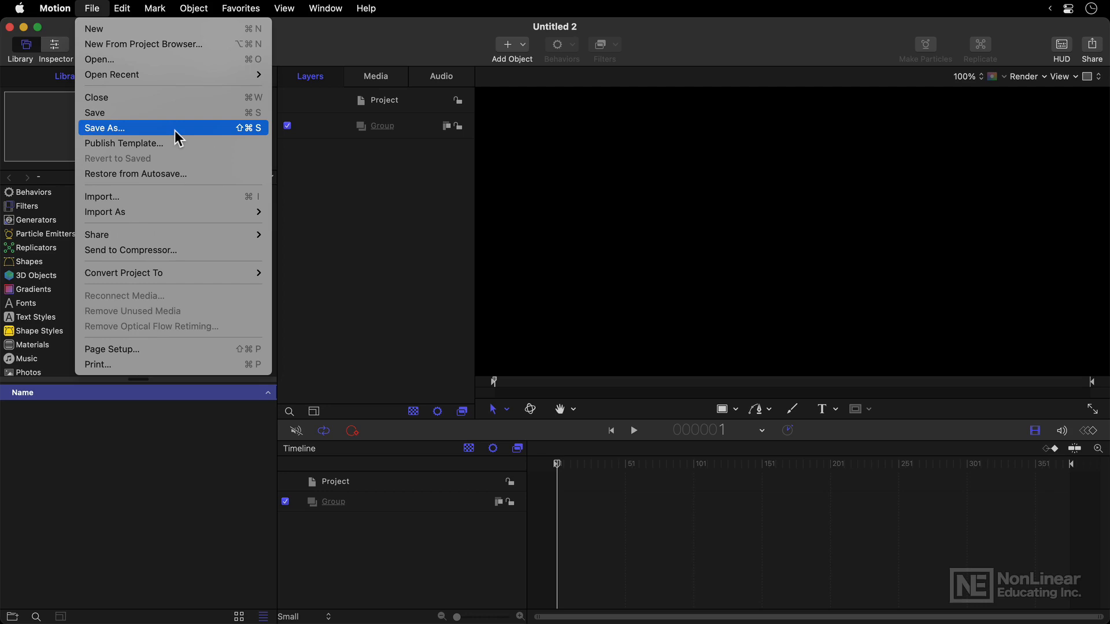
# - Save the composition as 'example' with Collect Media left off
pyautogui.click(104, 128)
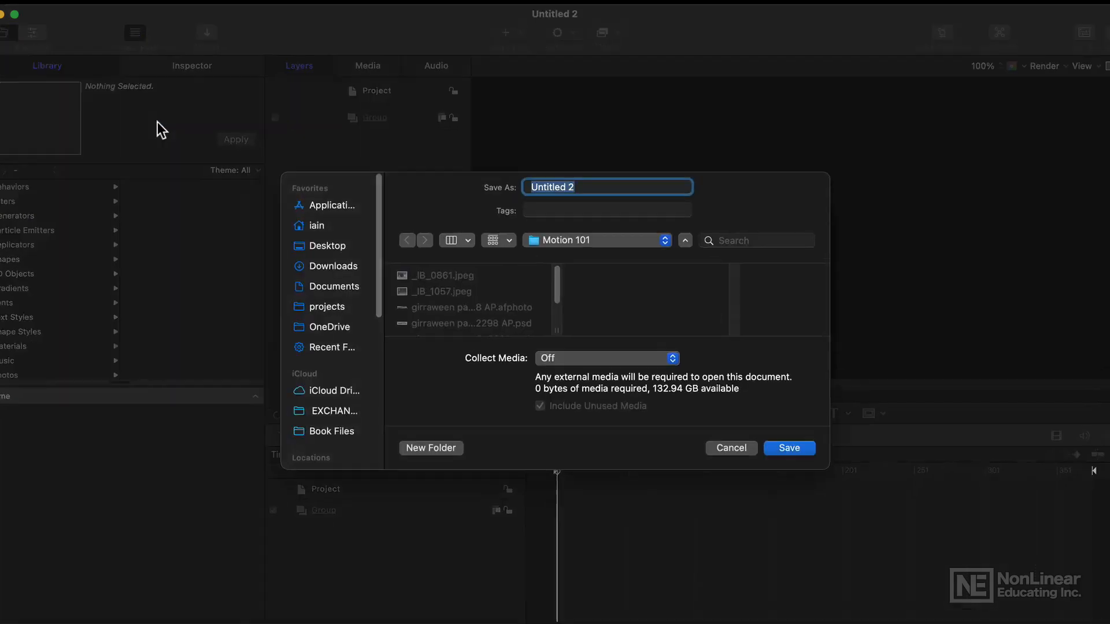
pyautogui.write('ex')
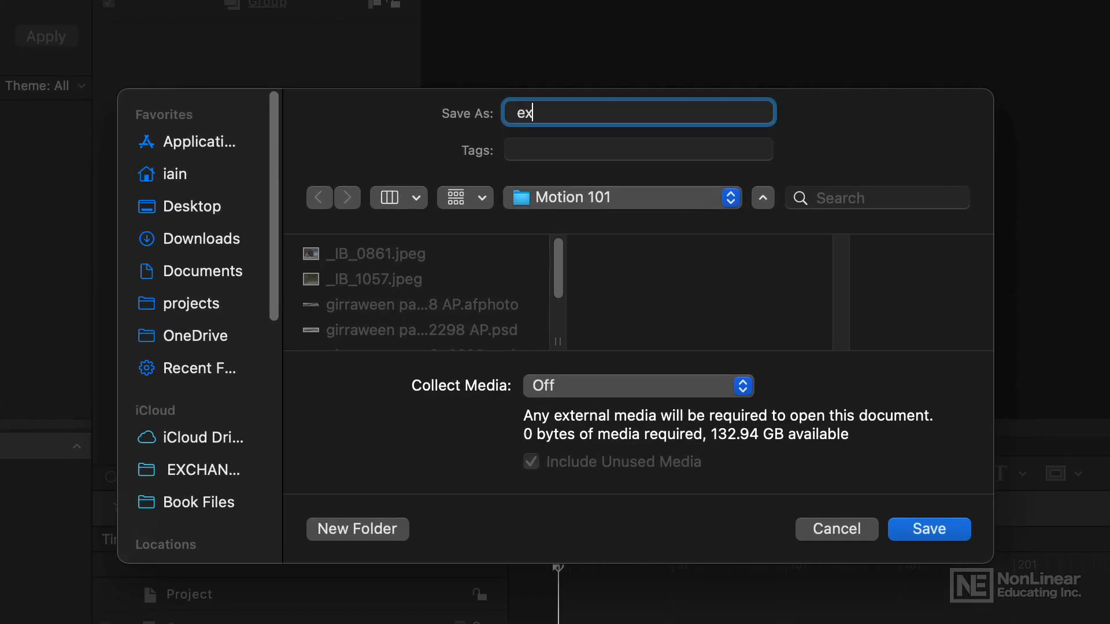
pyautogui.write('ample')
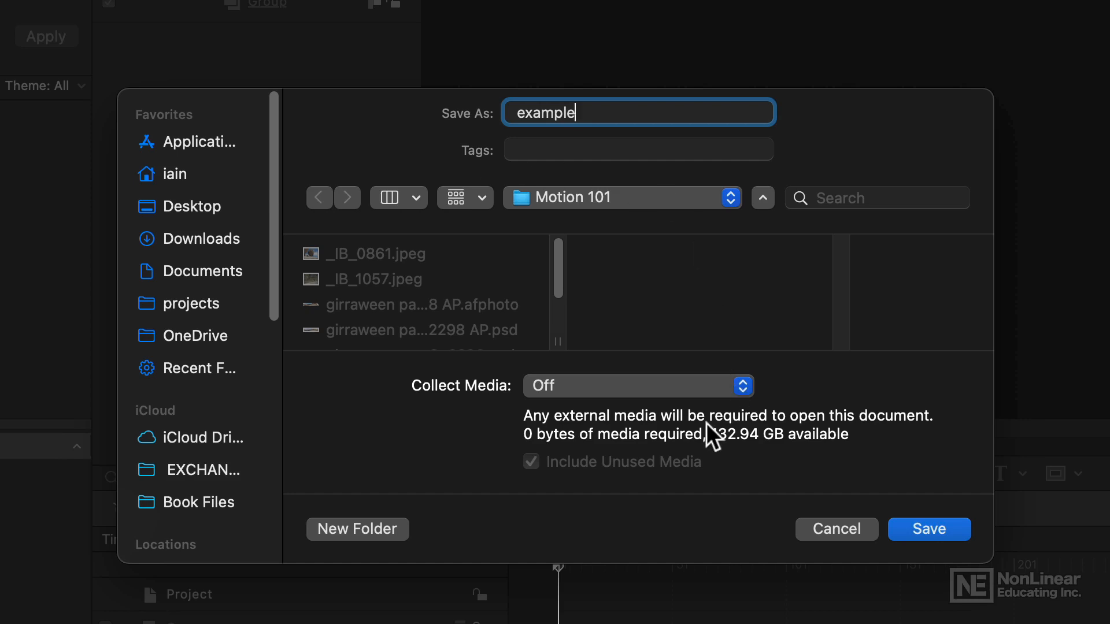
pyautogui.moveTo(591, 417)
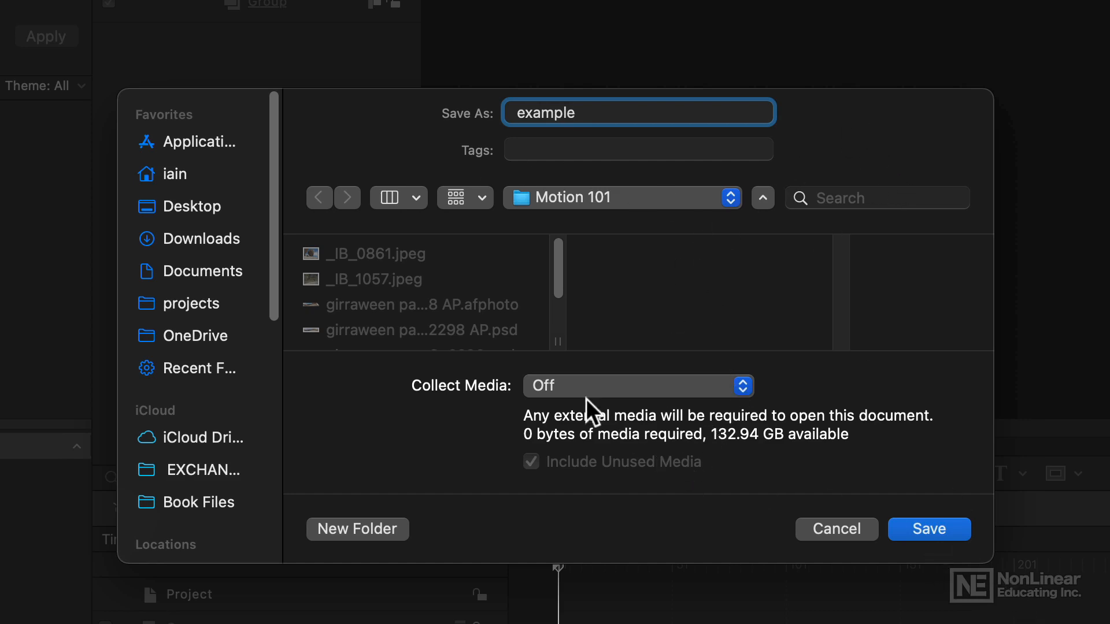
pyautogui.click(636, 386)
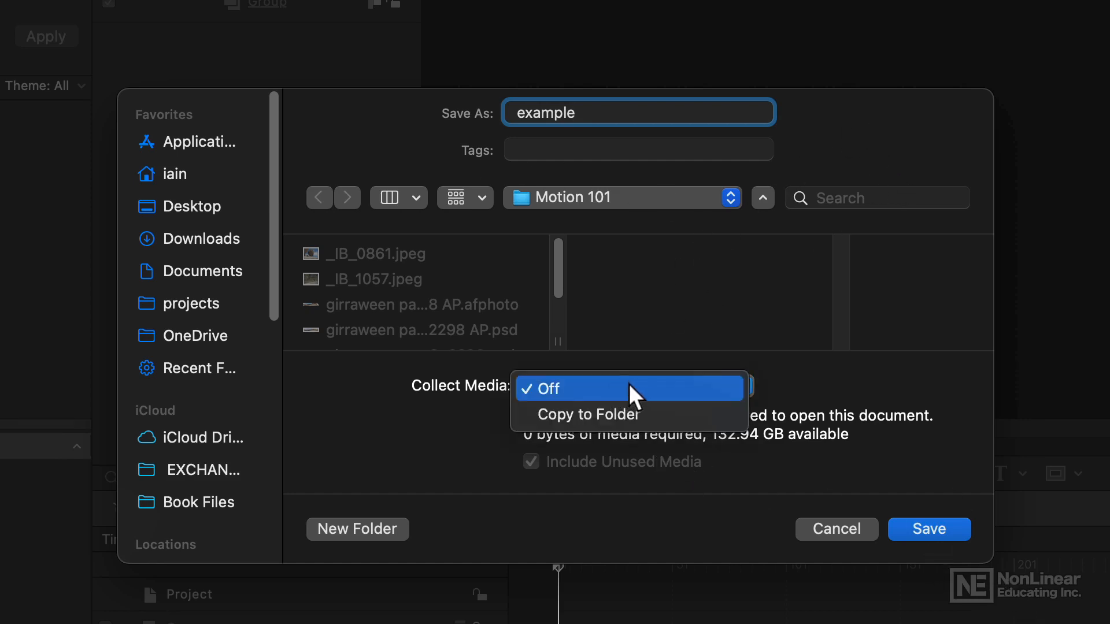
pyautogui.click(542, 388)
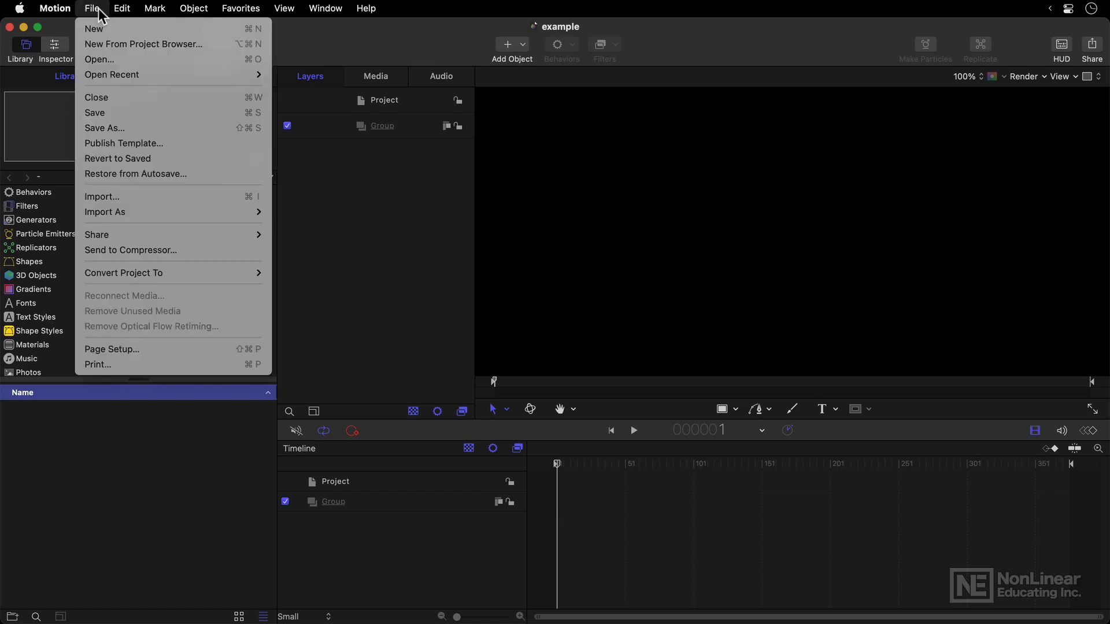
pyautogui.moveTo(209, 454)
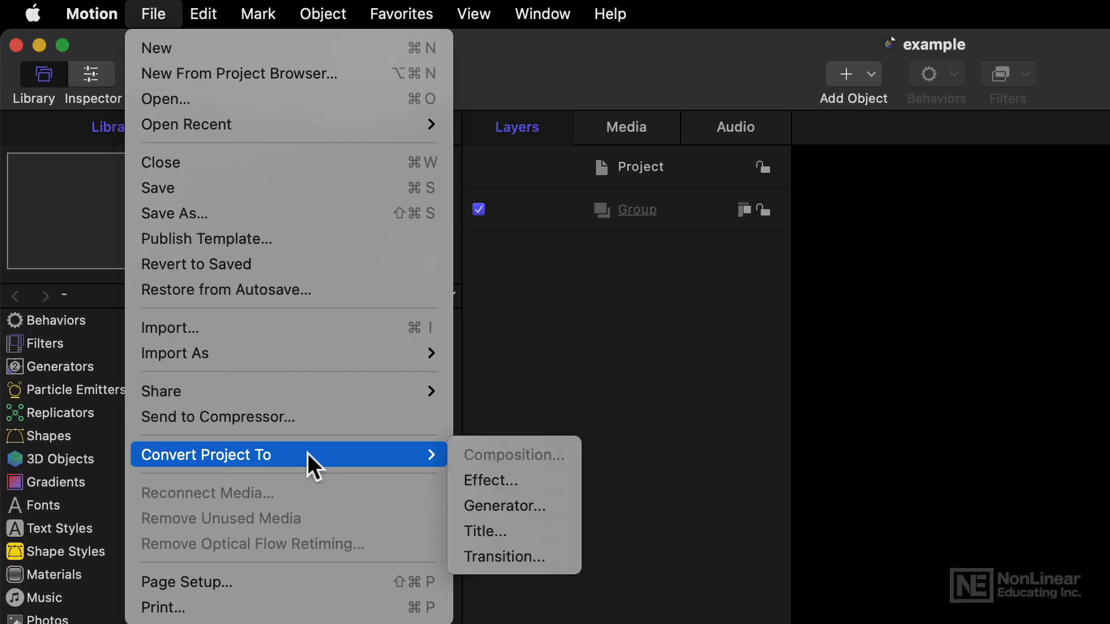
pyautogui.moveTo(504, 505)
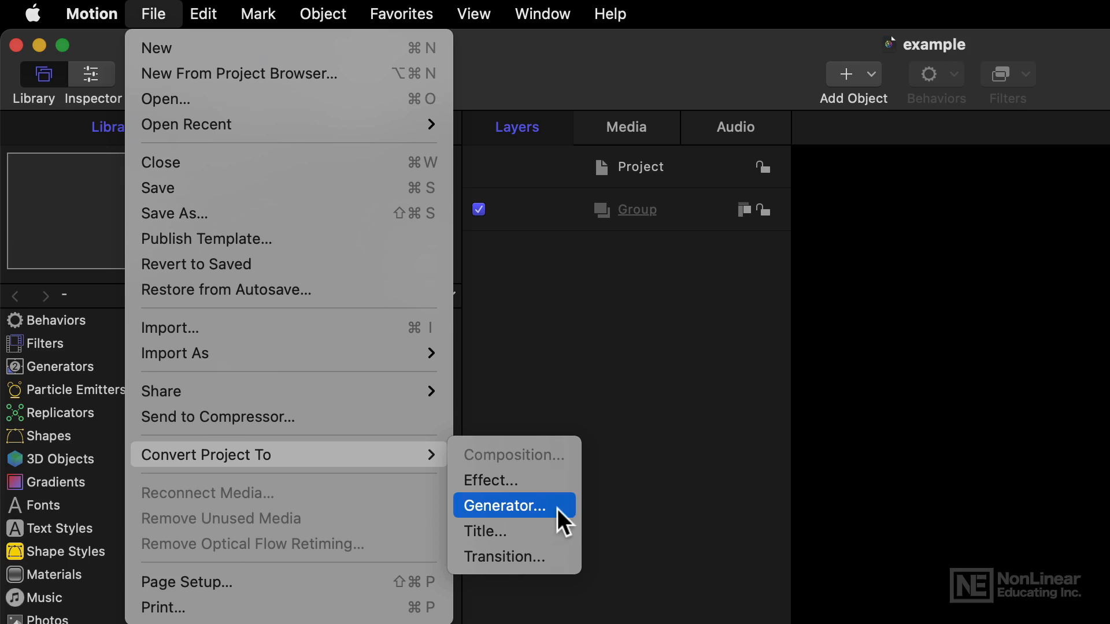
# - Convert the project into a Final Cut Pro Generator
pyautogui.click(504, 505)
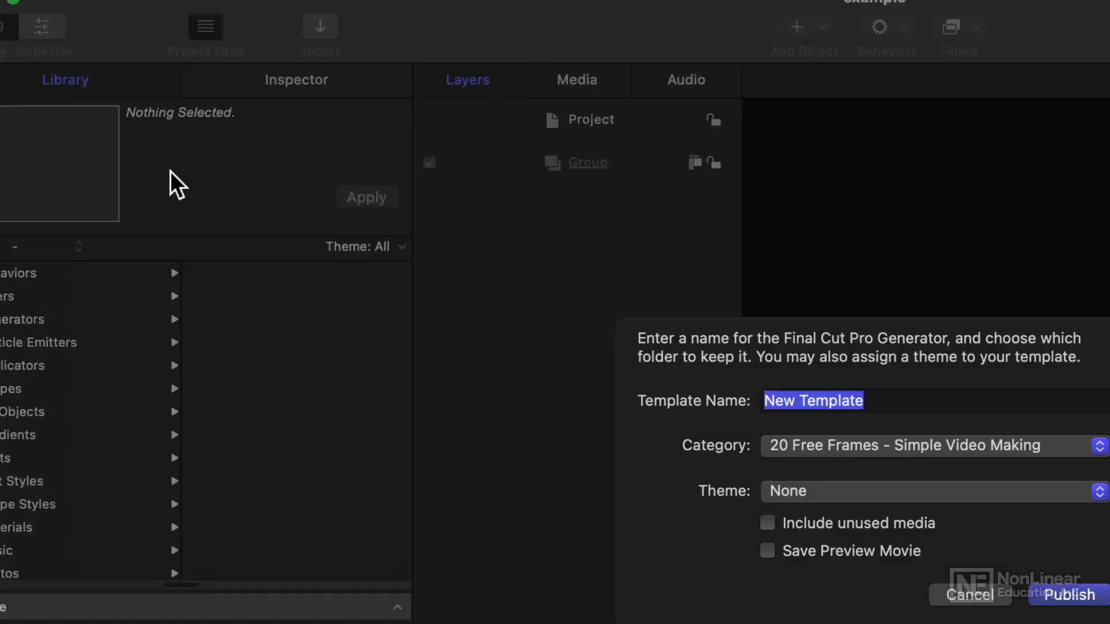
# - Set the generator's template Category to Experiments
pyautogui.click(929, 445)
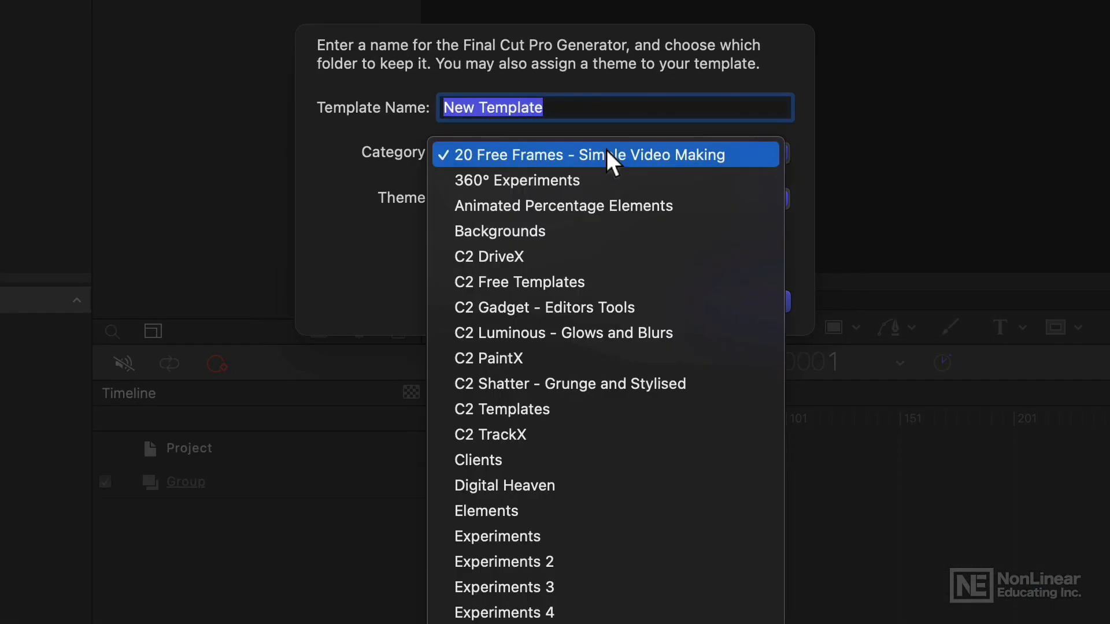
pyautogui.moveTo(651, 535)
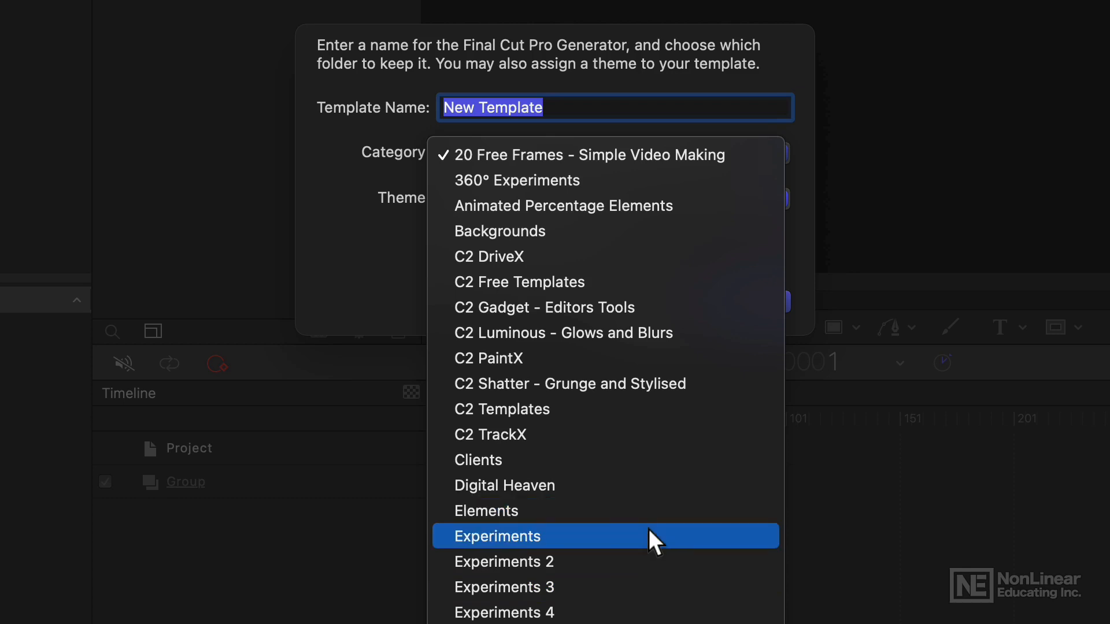
pyautogui.click(497, 535)
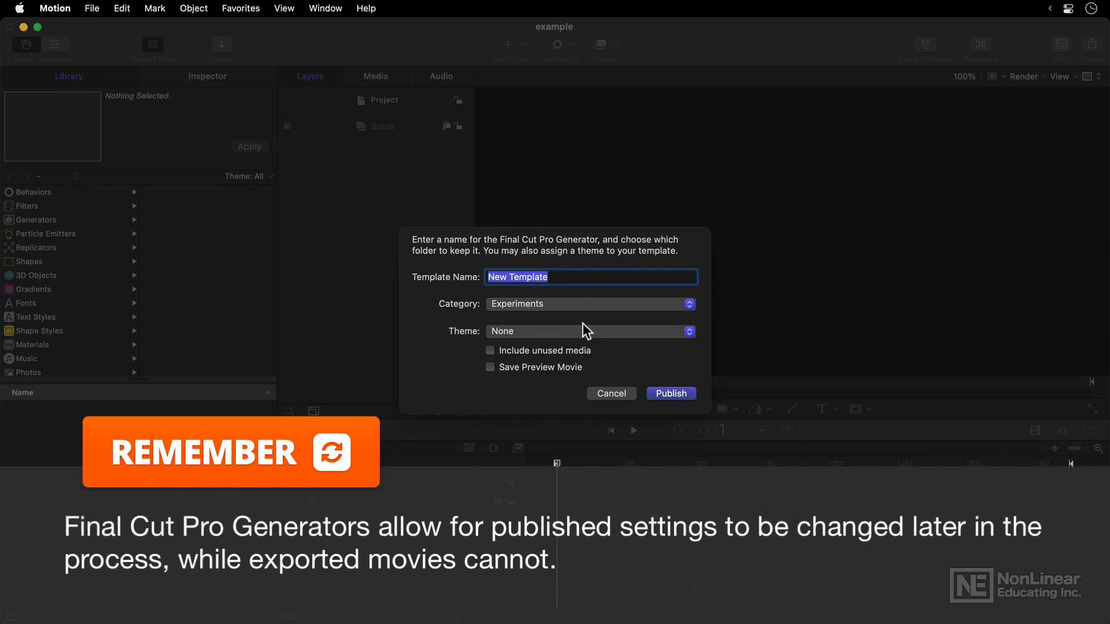
pyautogui.moveTo(610, 397)
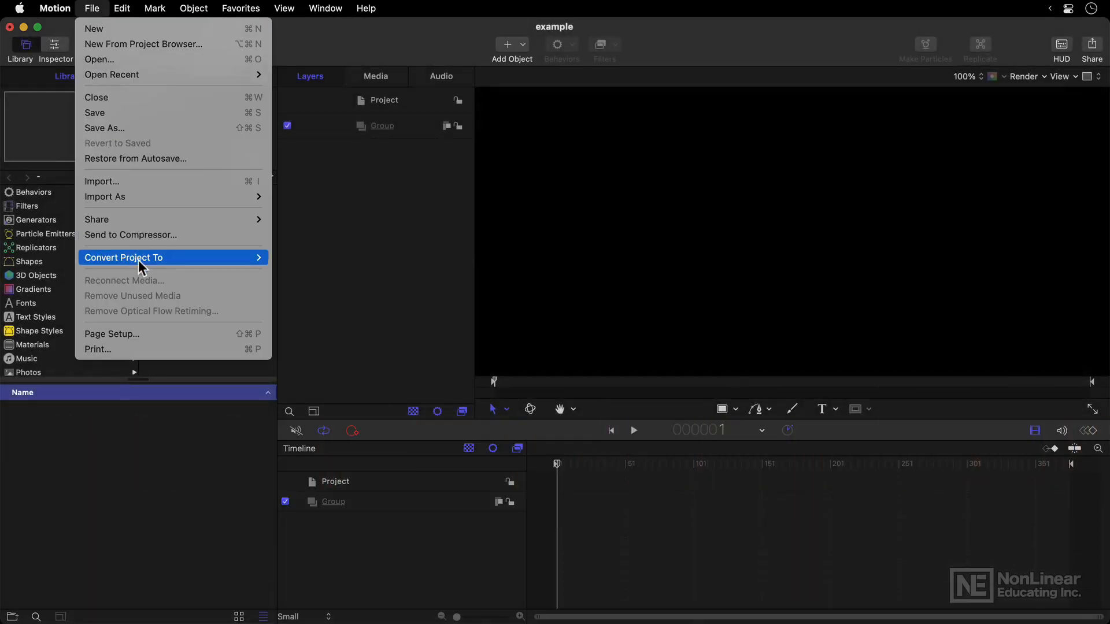
pyautogui.moveTo(141, 263)
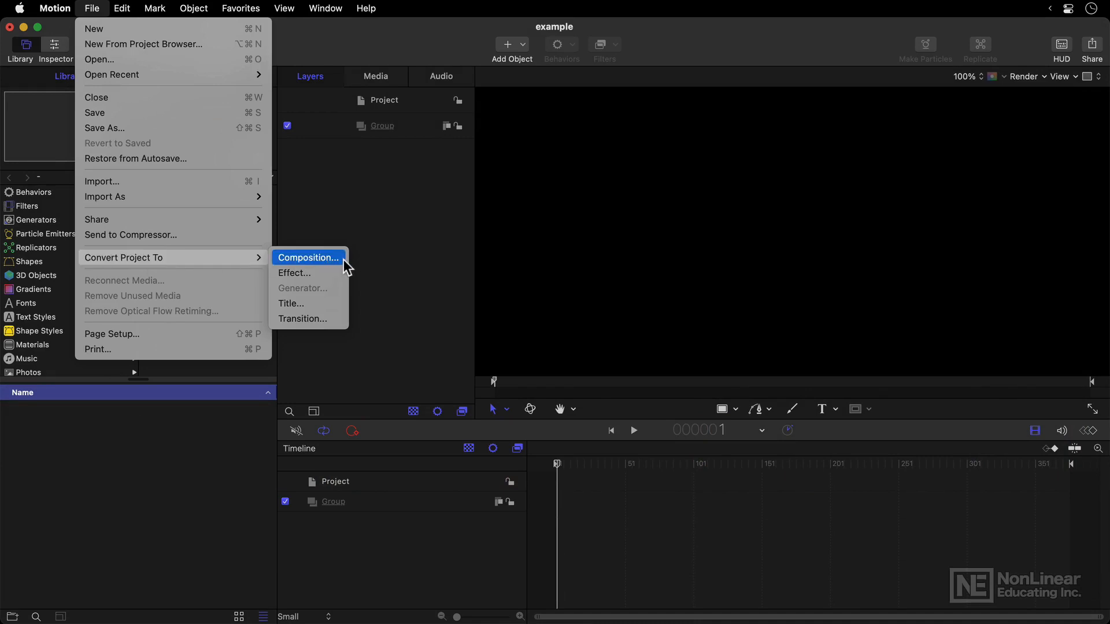